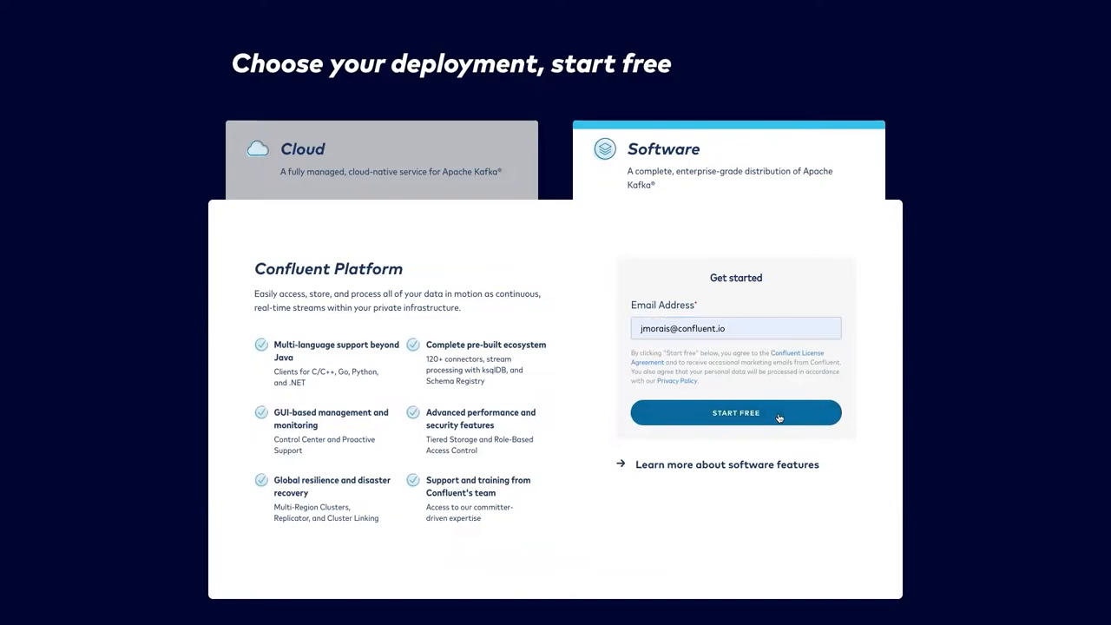
# Start the free Confluent Platform download and scroll to the Distributed installation options
pyautogui.click(736, 413)
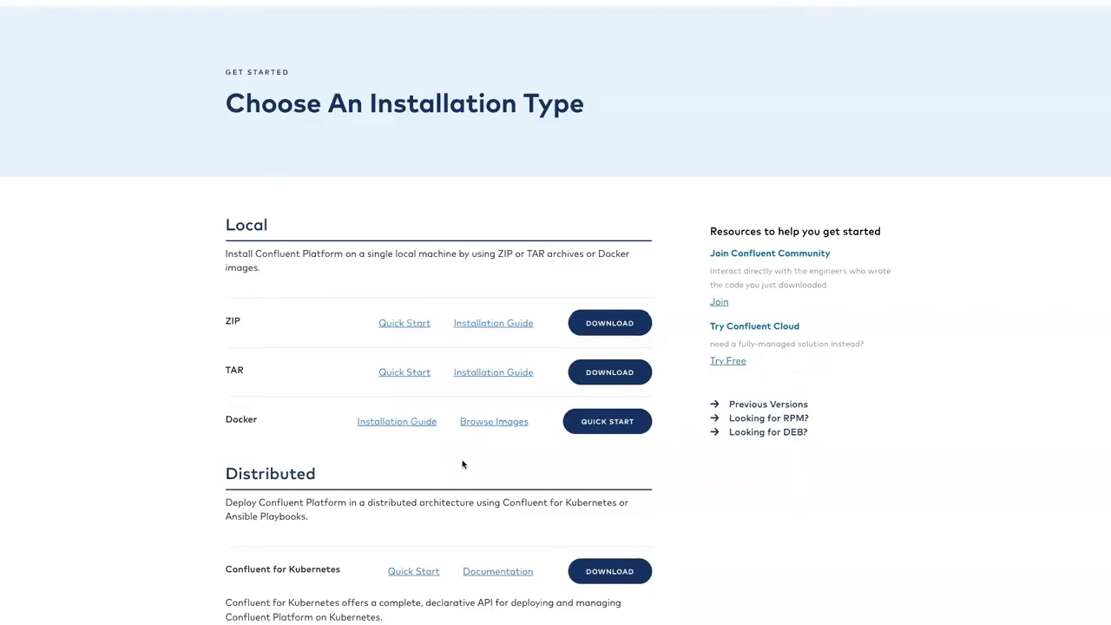
pyautogui.scroll(-3)
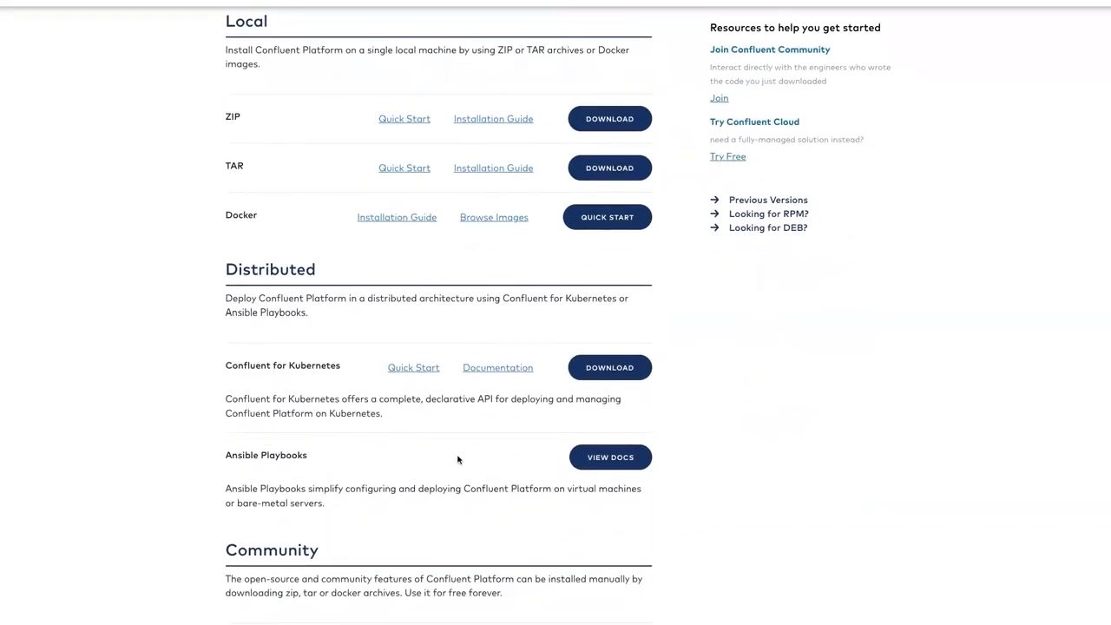
pyautogui.doubleClick(282, 364)
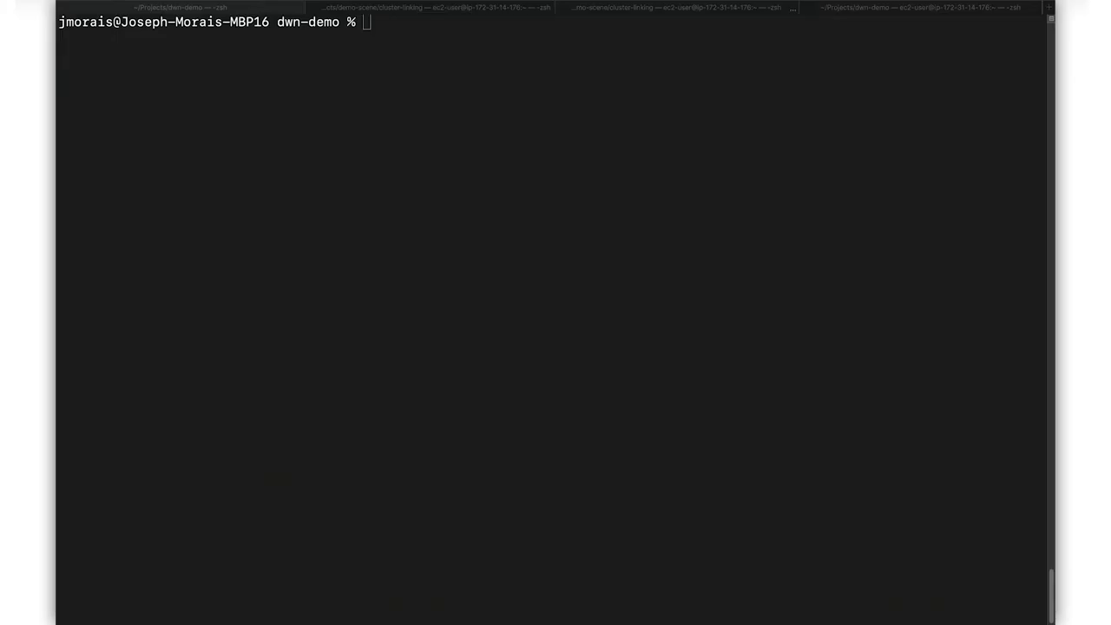
# Create the confluent namespace with kubectl and deploy the operator and platform components
pyautogui.write('kubectl create namespace confluent')
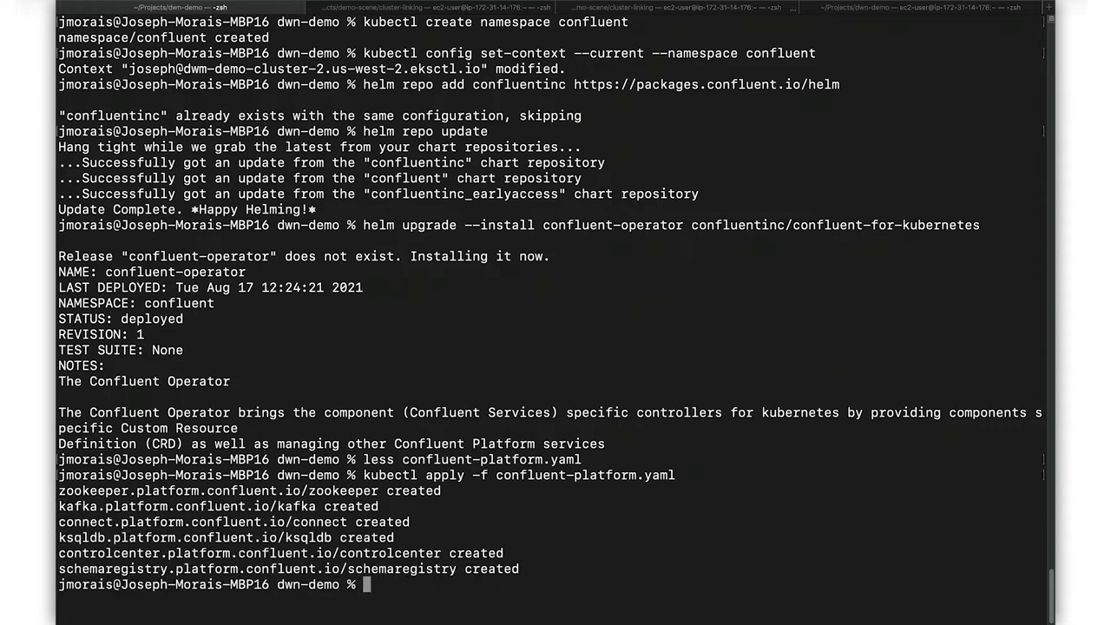
pyautogui.write('k')
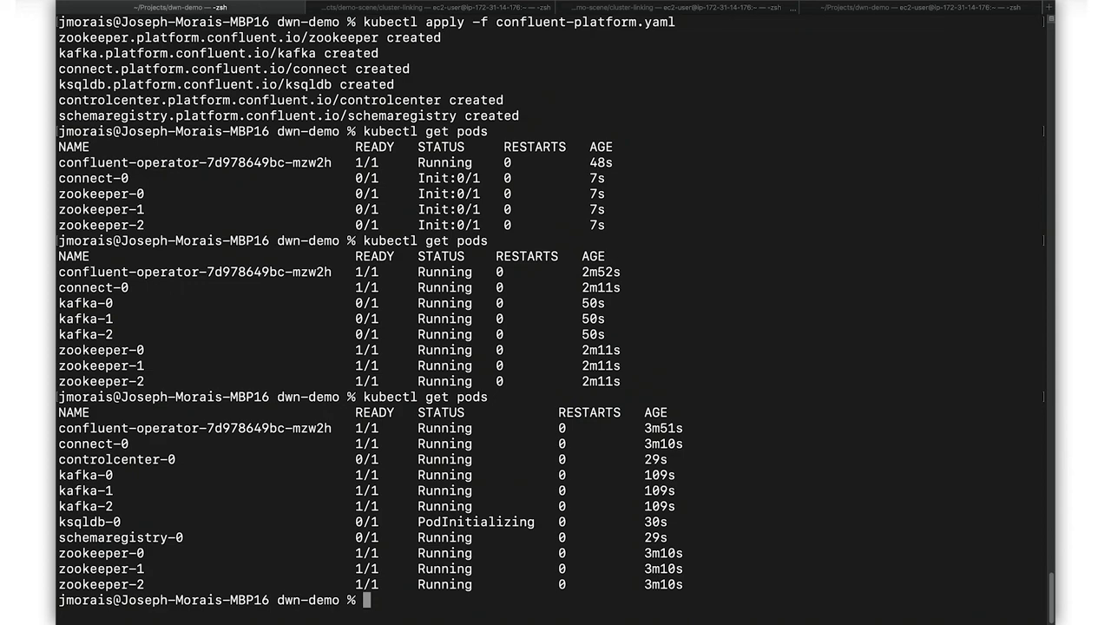
pyautogui.click(260, 14)
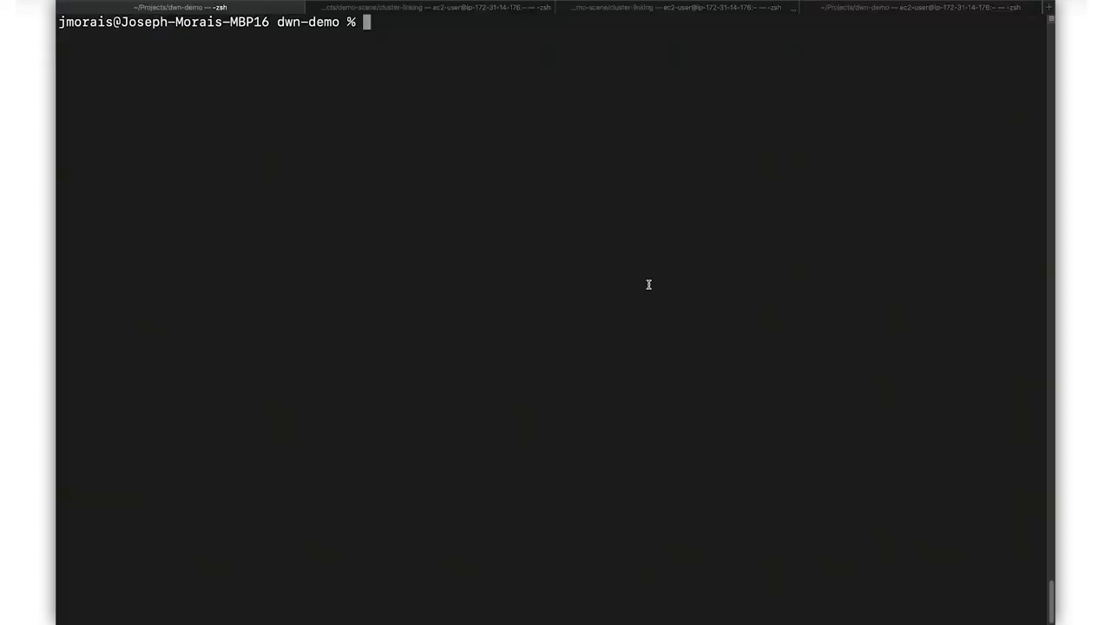
# Query customer_id and customer_name for the first five rows of the Oracle customers table
pyautogui.write('cat Dock')
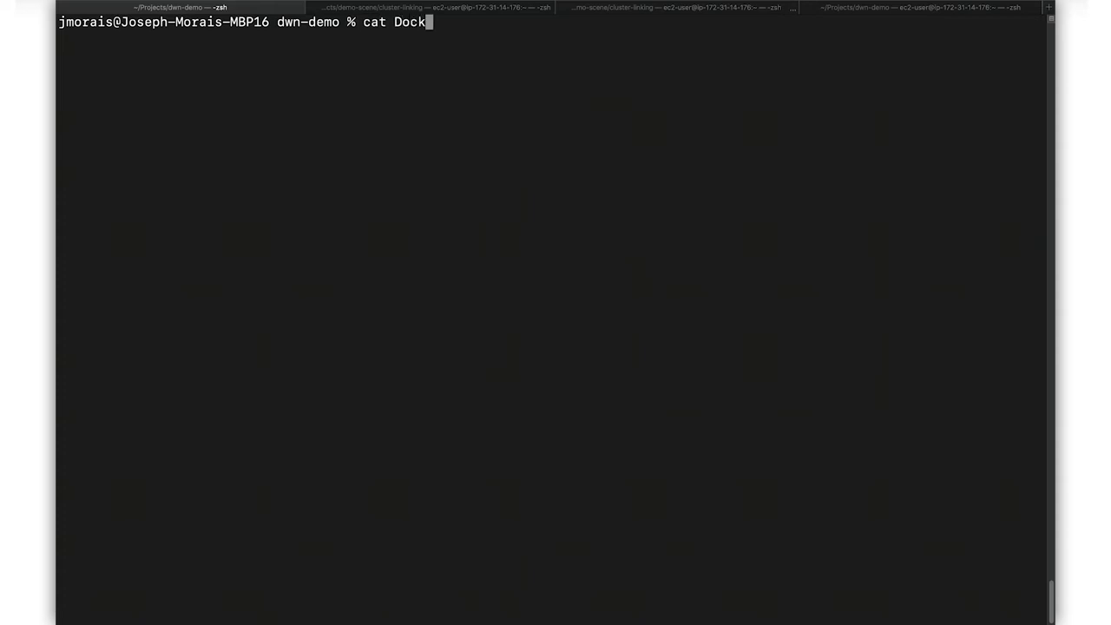
pyautogui.press('Enter')
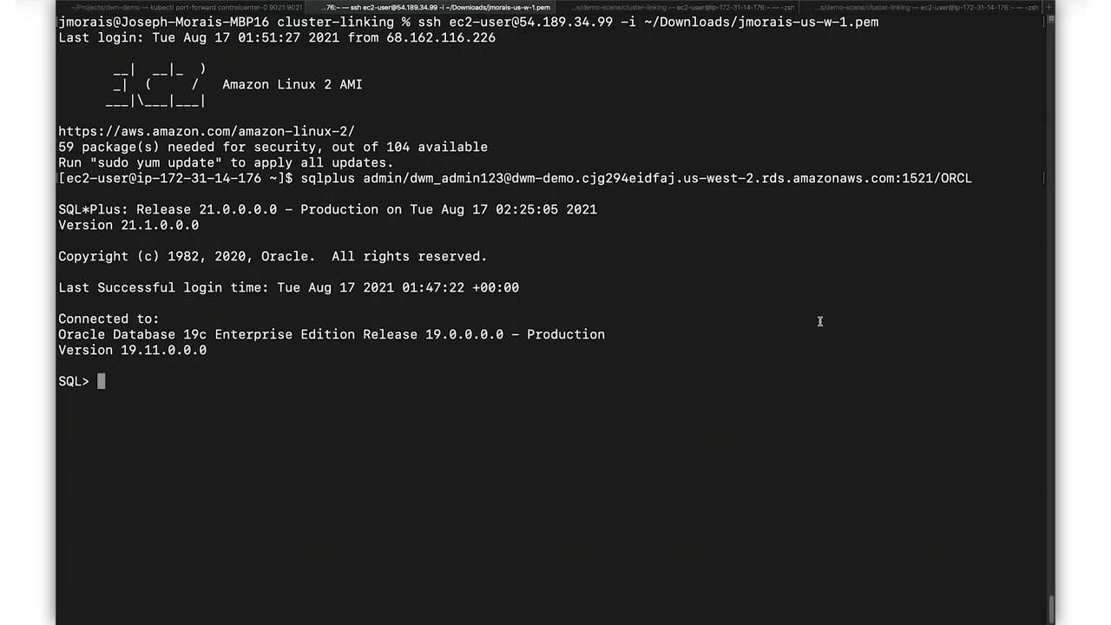
pyautogui.write('select customer_id,customer_name from customers fetch first 5 rows only;')
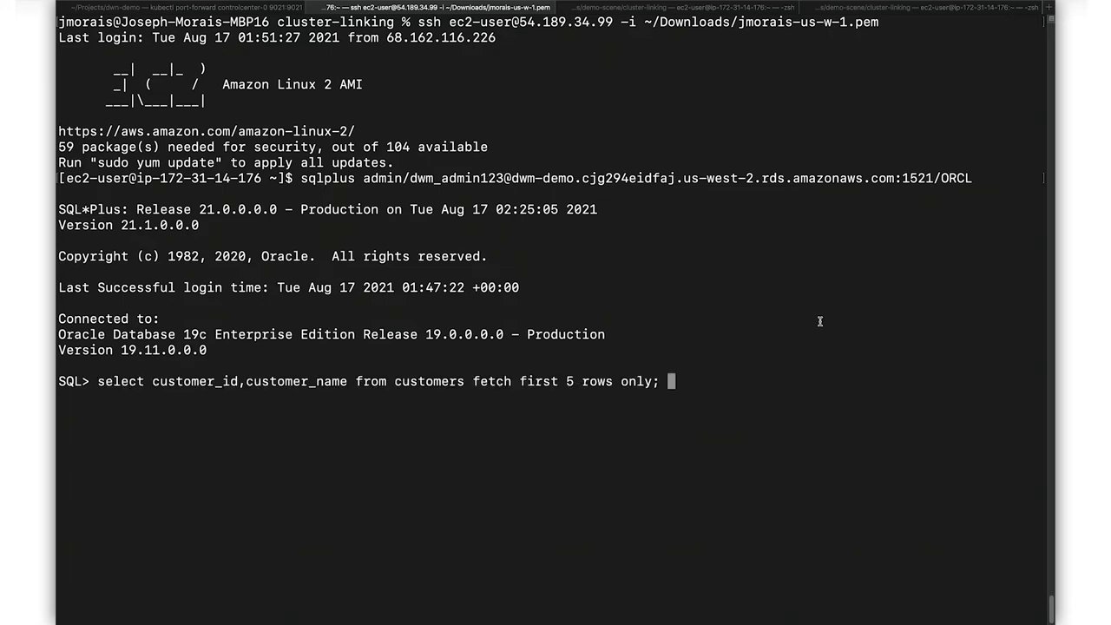
pyautogui.press('Return')
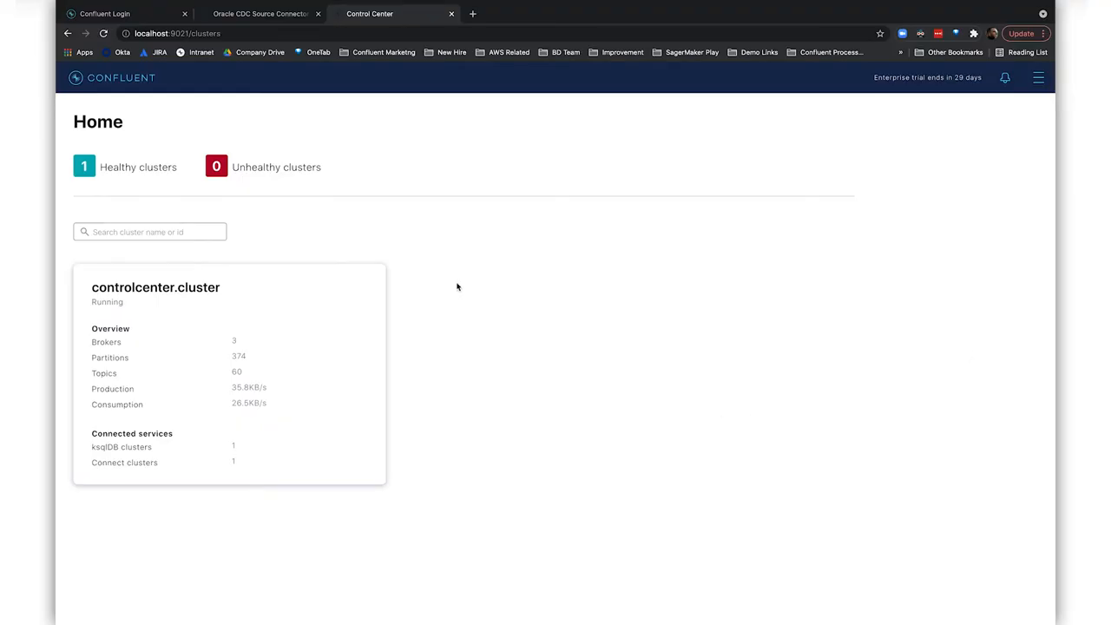
pyautogui.moveTo(340, 328)
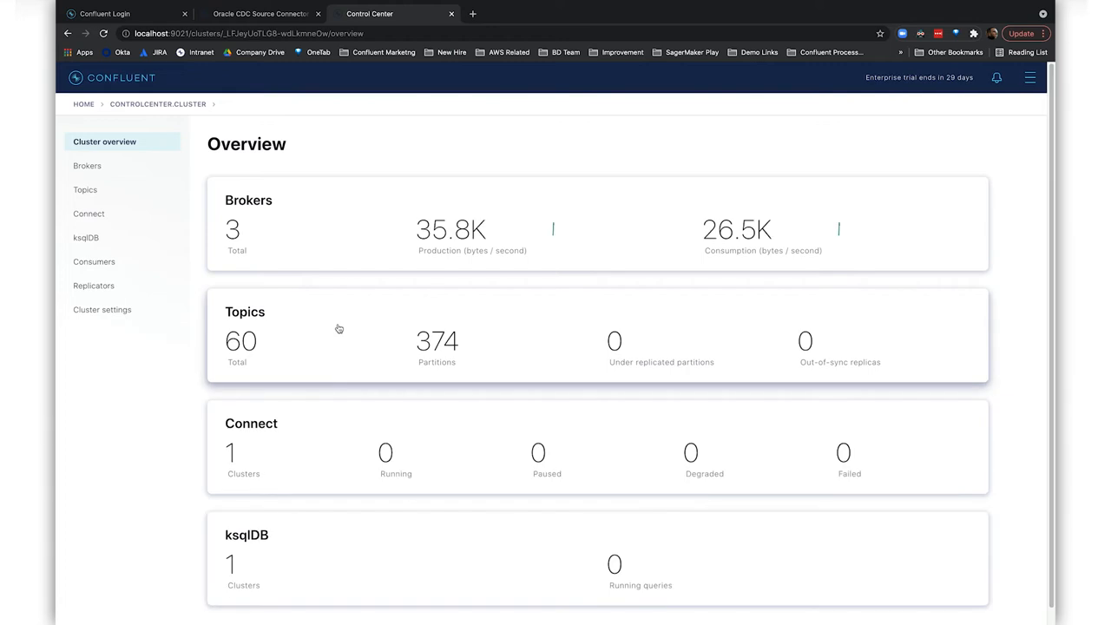
pyautogui.moveTo(87, 214)
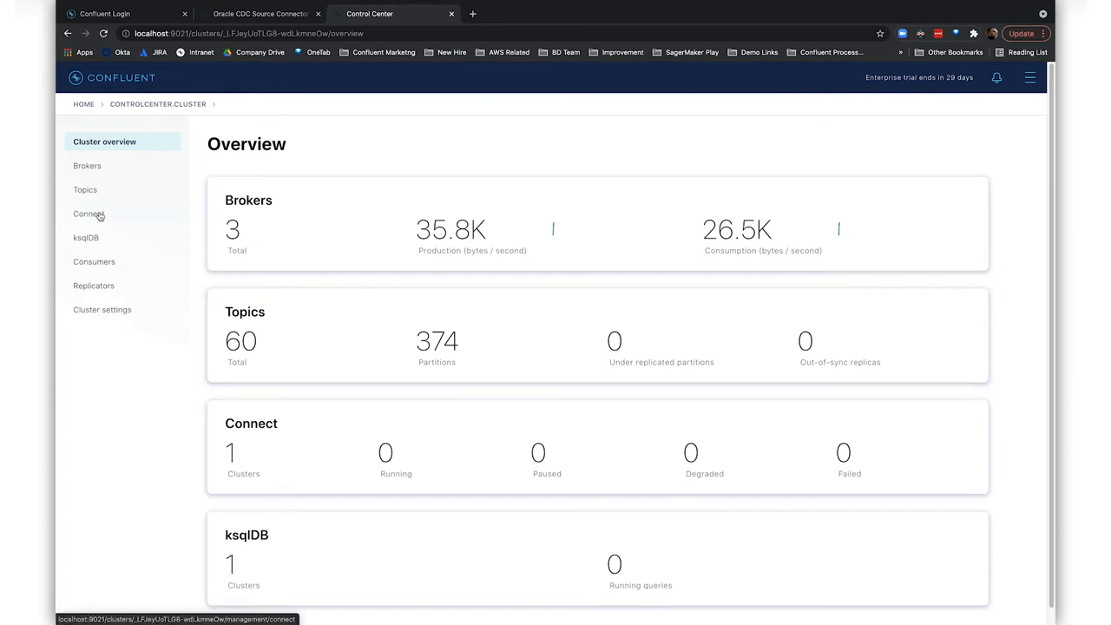
# Add a new OracleCdcSourceConnector from the Connect cluster's connector list
pyautogui.click(87, 214)
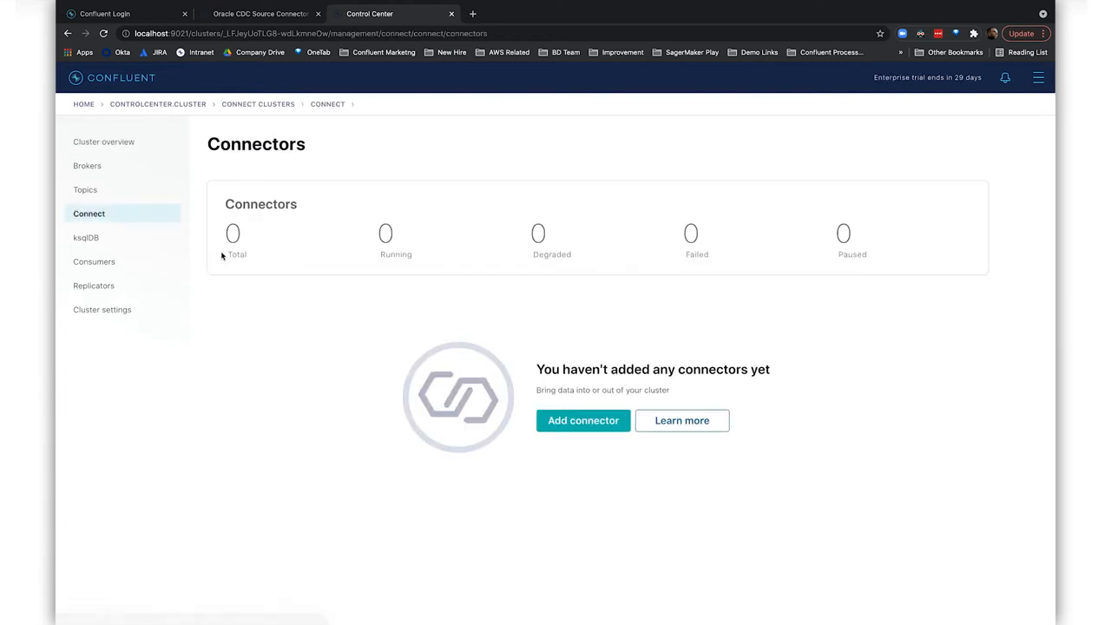
pyautogui.click(583, 420)
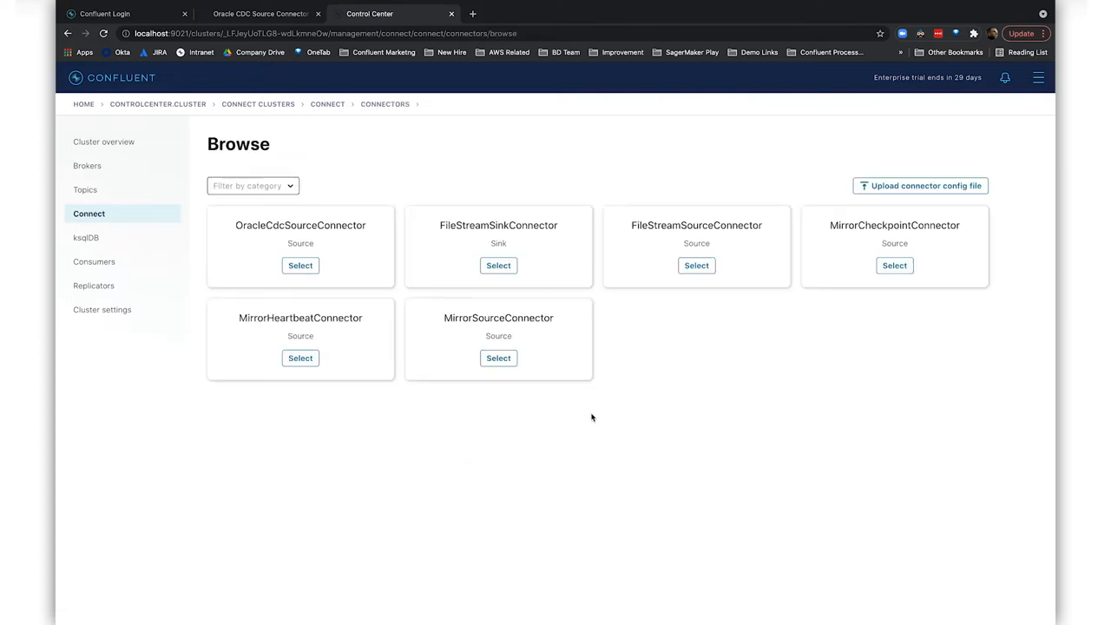
pyautogui.moveTo(326, 238)
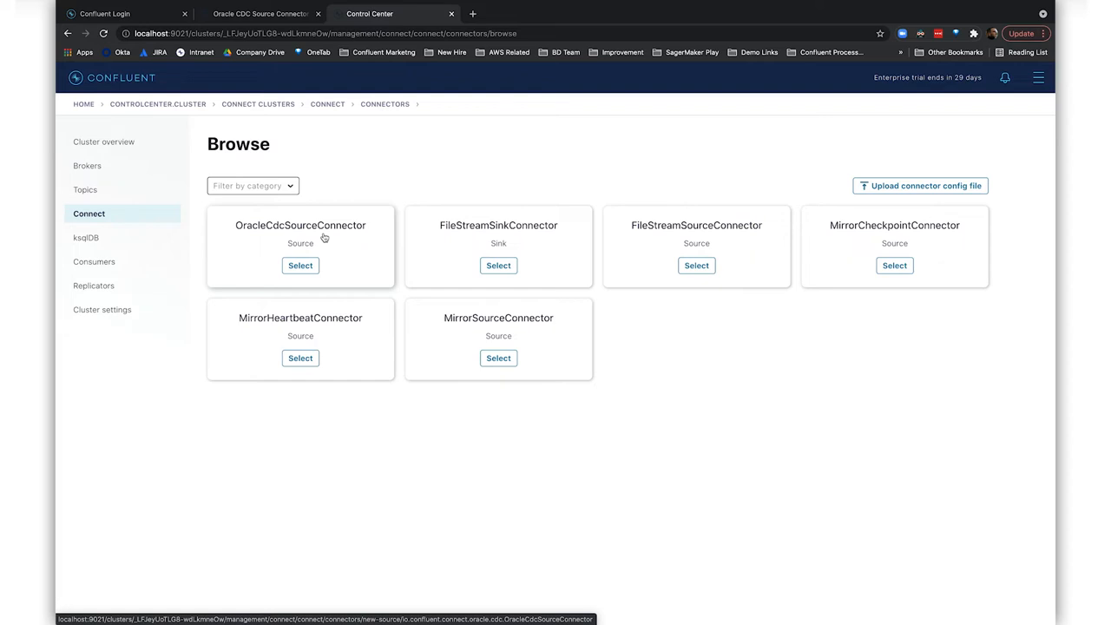
pyautogui.click(298, 266)
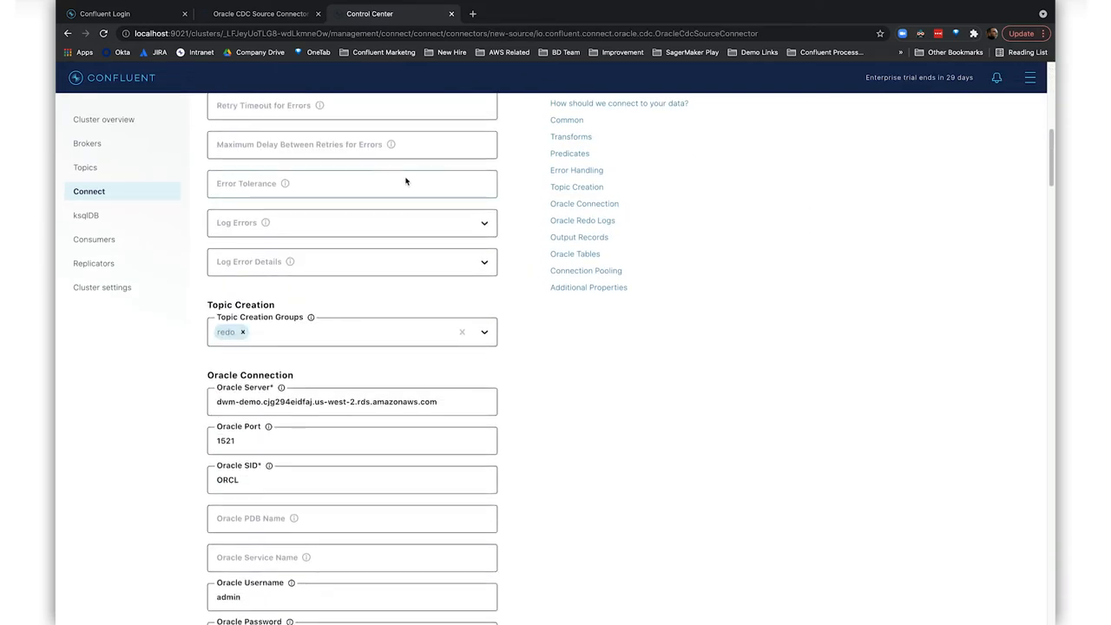
# Review the filled connector settings and launch the Oracle CDC connector
pyautogui.scroll(-3)
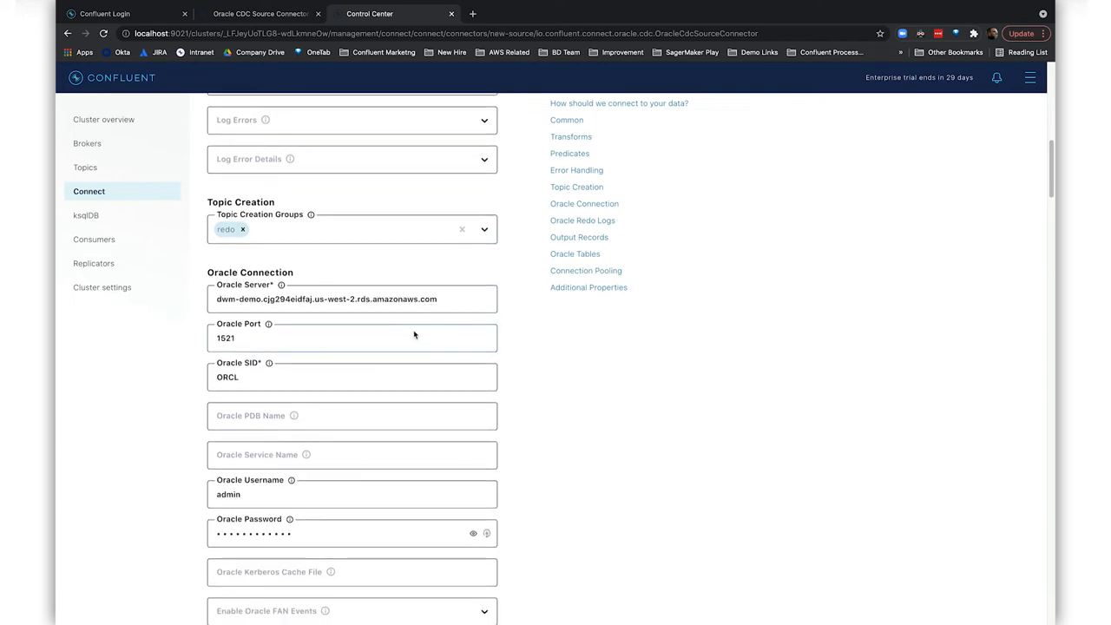
pyautogui.scroll(-3)
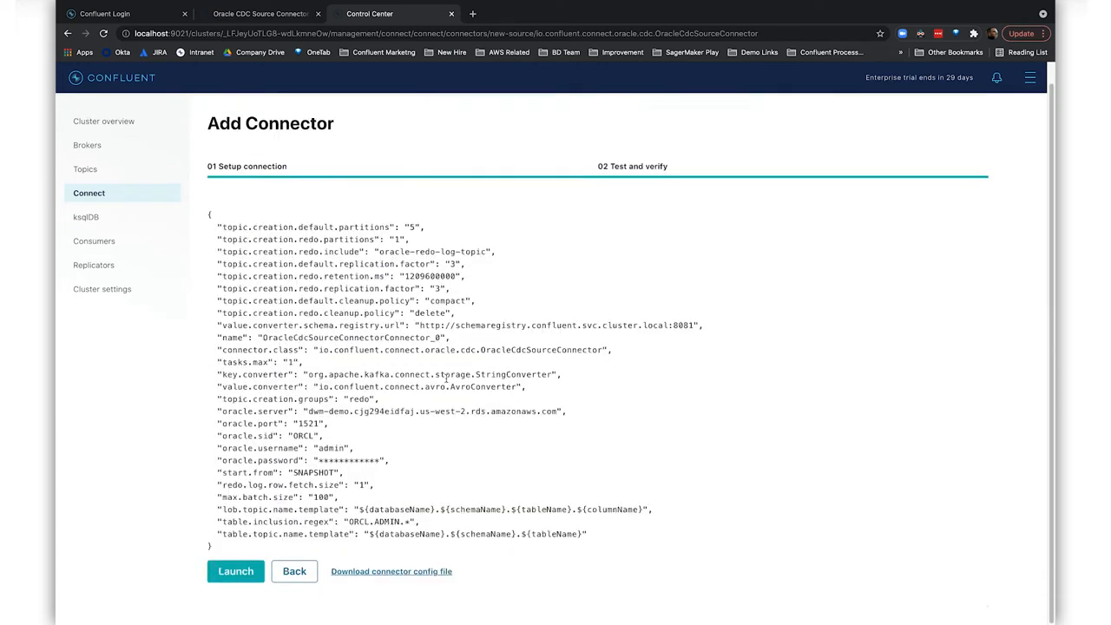
pyautogui.click(236, 572)
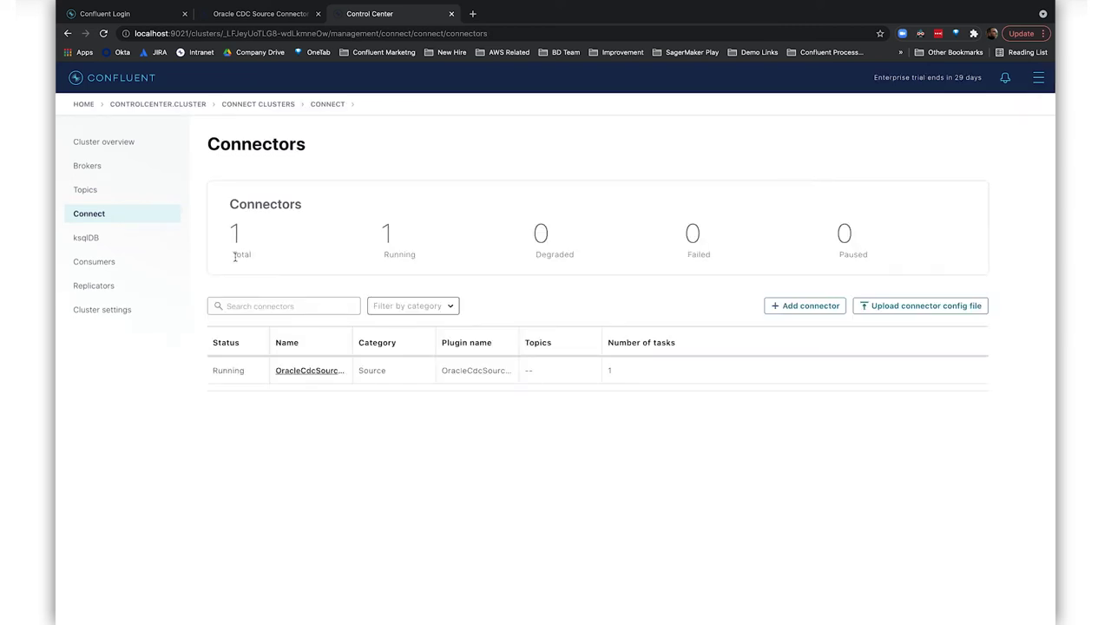
# View the messages arriving in the ORCL.ADMIN.CUSTOMERS topic
pyautogui.click(85, 189)
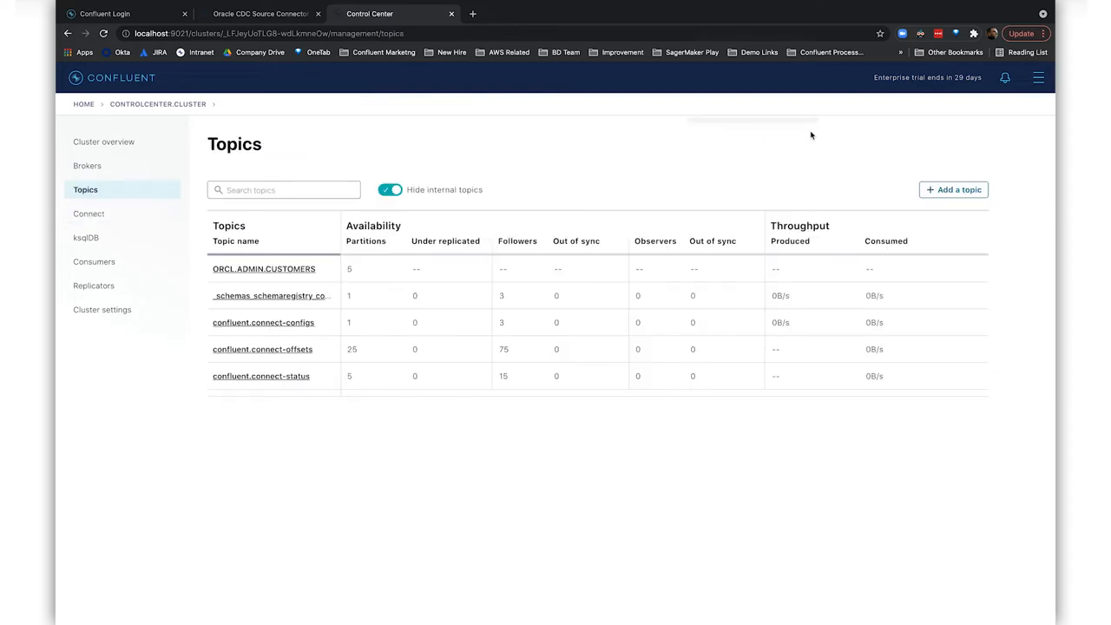
pyautogui.moveTo(864, 139)
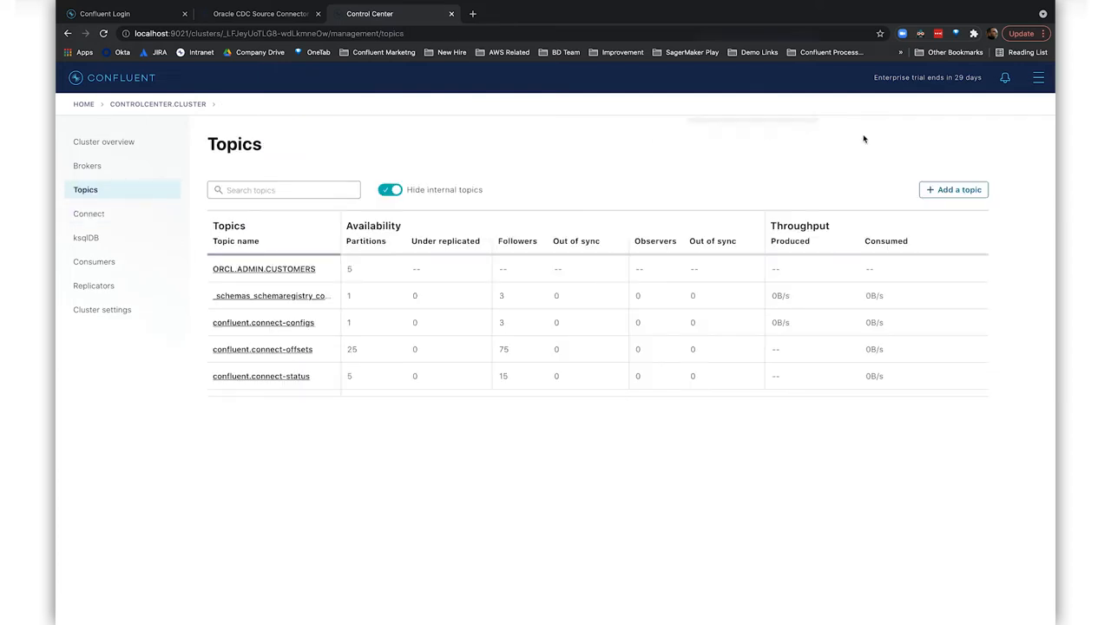
pyautogui.click(264, 267)
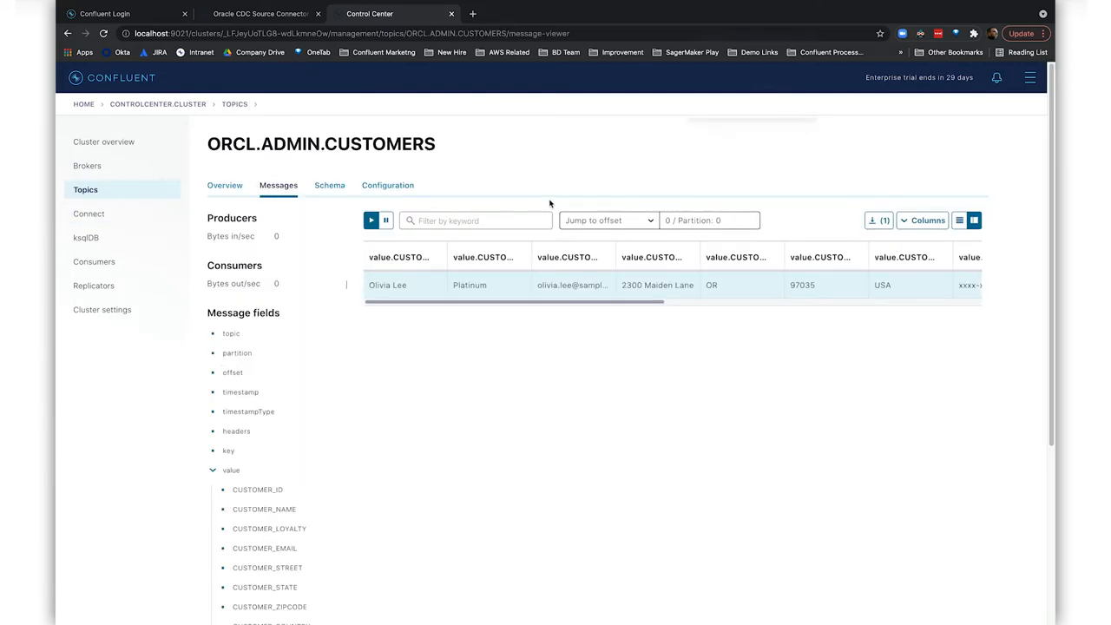
pyautogui.moveTo(636, 274)
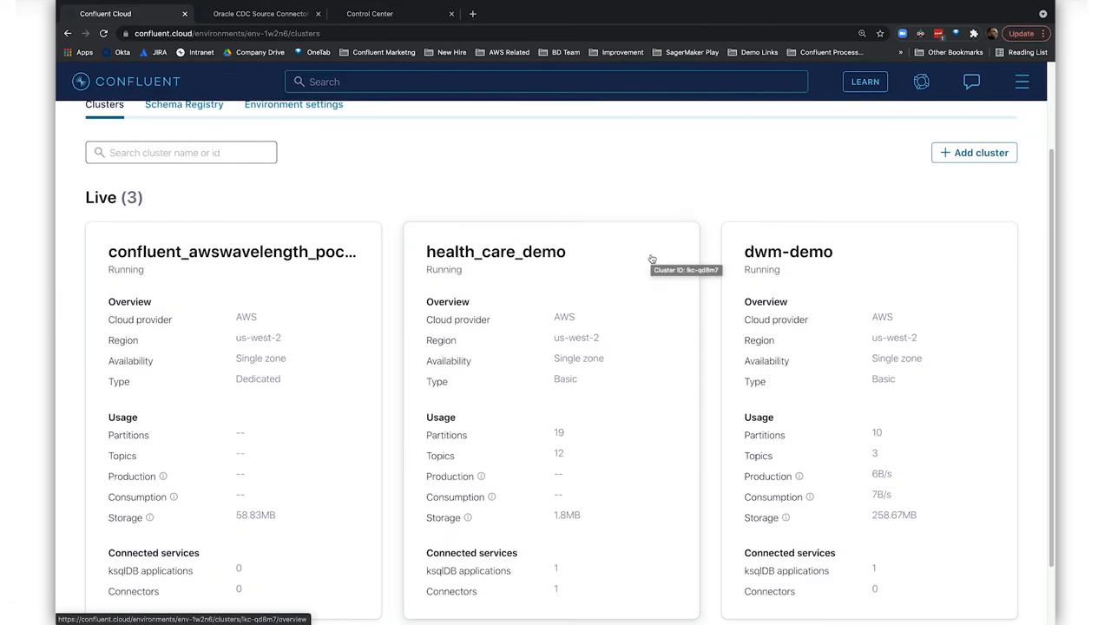
# Begin a Basic cluster on AWS in us-west-2 with single-zone availability
pyautogui.click(973, 153)
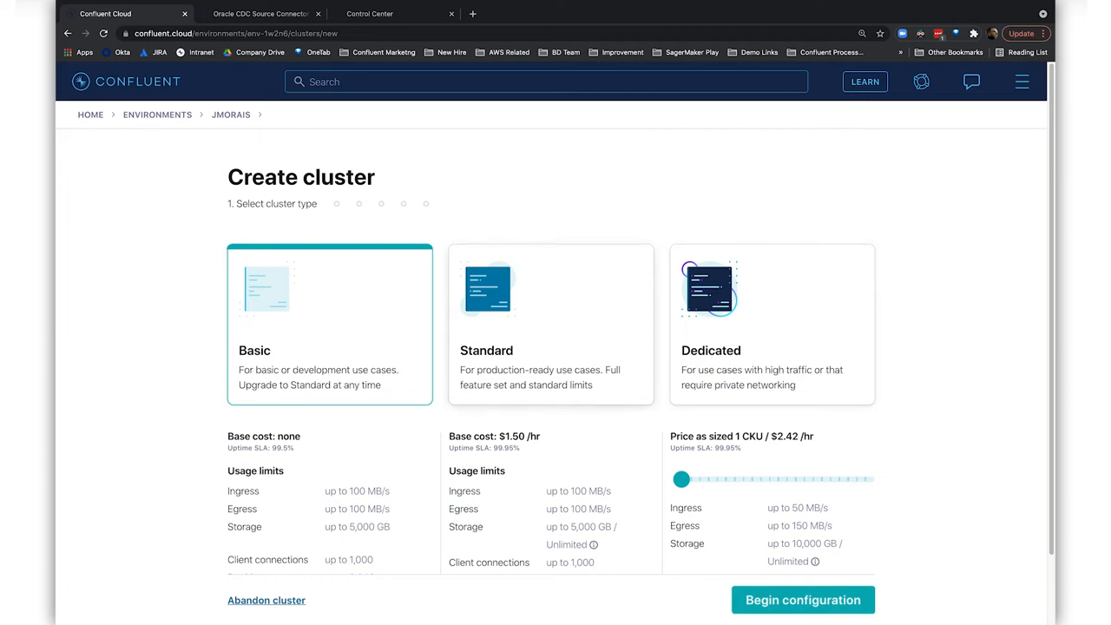
pyautogui.moveTo(840, 594)
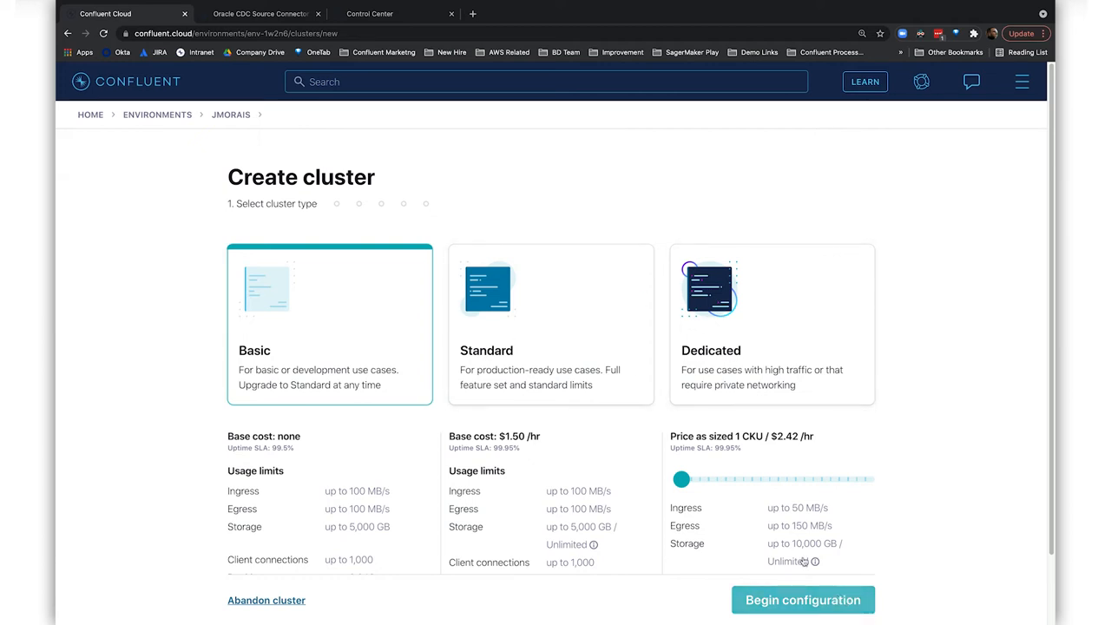
pyautogui.click(805, 599)
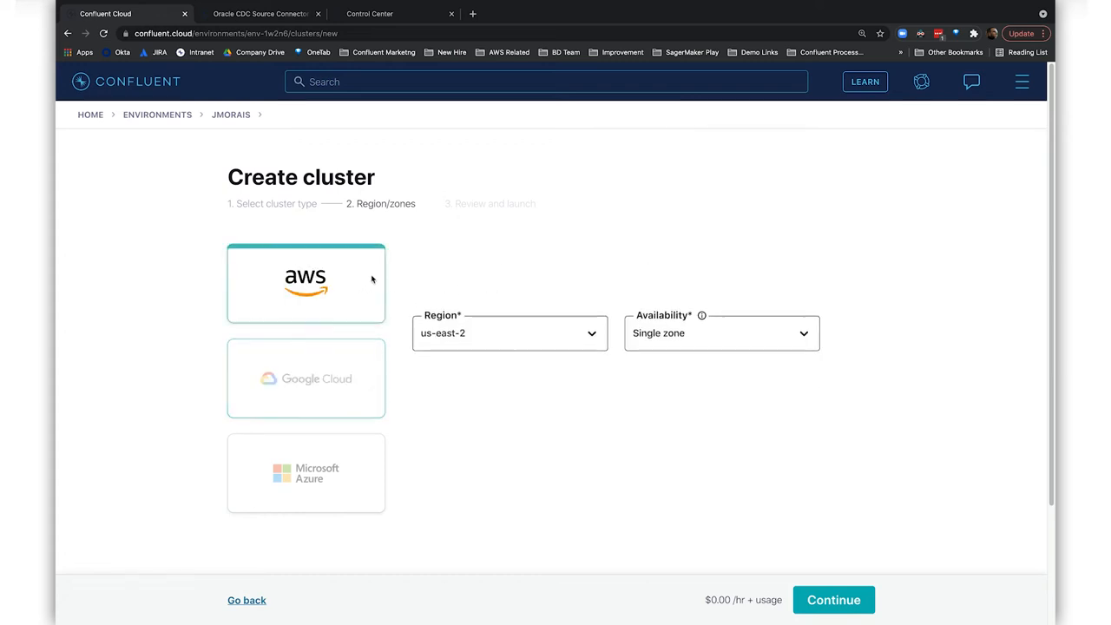
pyautogui.click(510, 333)
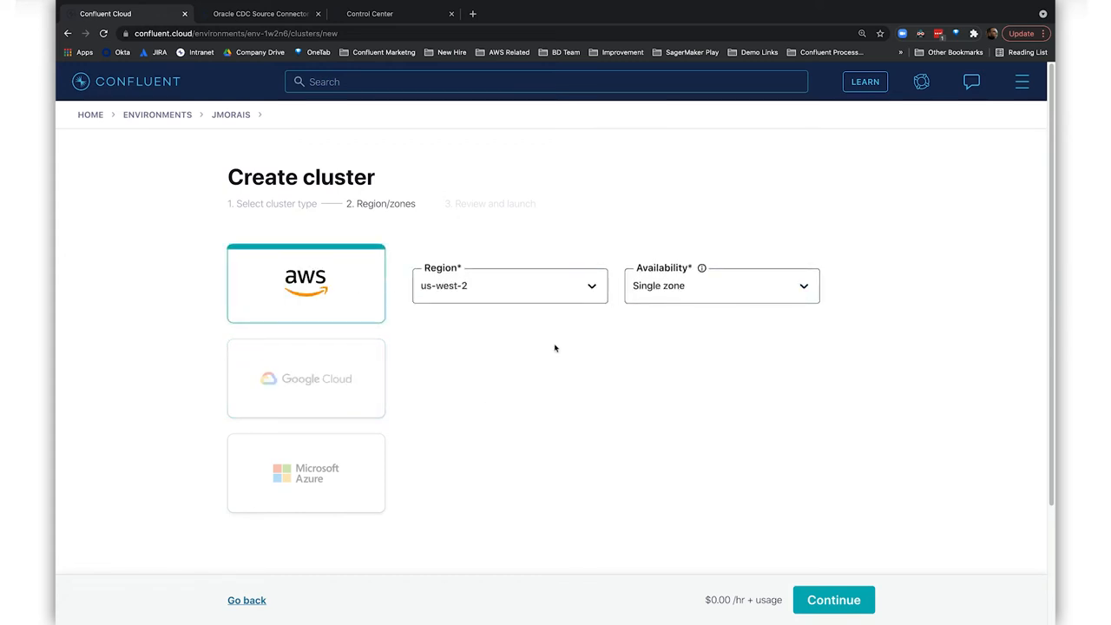
pyautogui.click(835, 599)
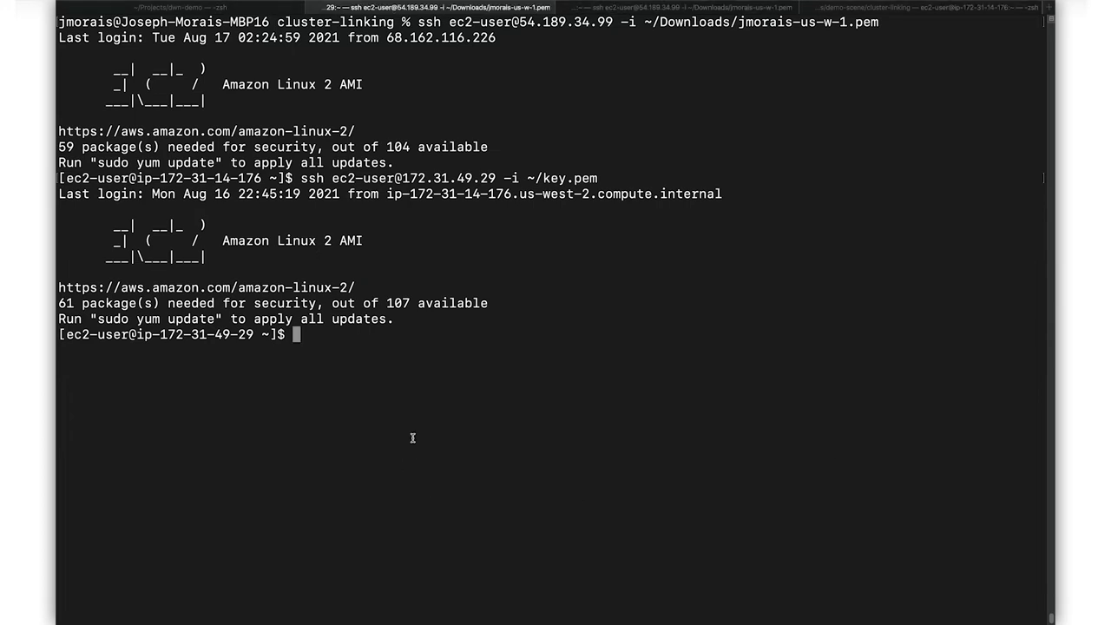
# Create and describe the dwm-demo cluster link with ccloud, then move to the psql session
pyautogui.write('ccloud kafka link create dwm-demo --cluster lkc-qnxdd --source-bootstrap-server b0.kafka.eventsizer.io:9092 --source-cluster-id lkc-dwm-demo')
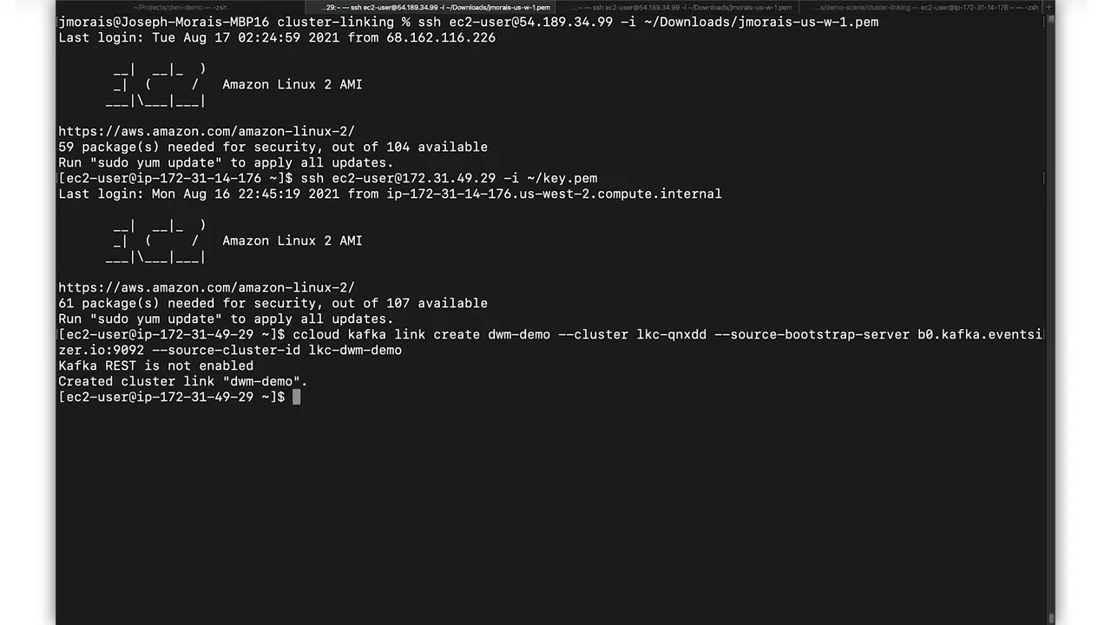
pyautogui.write('ccloud kafka link describe dwm-demo')
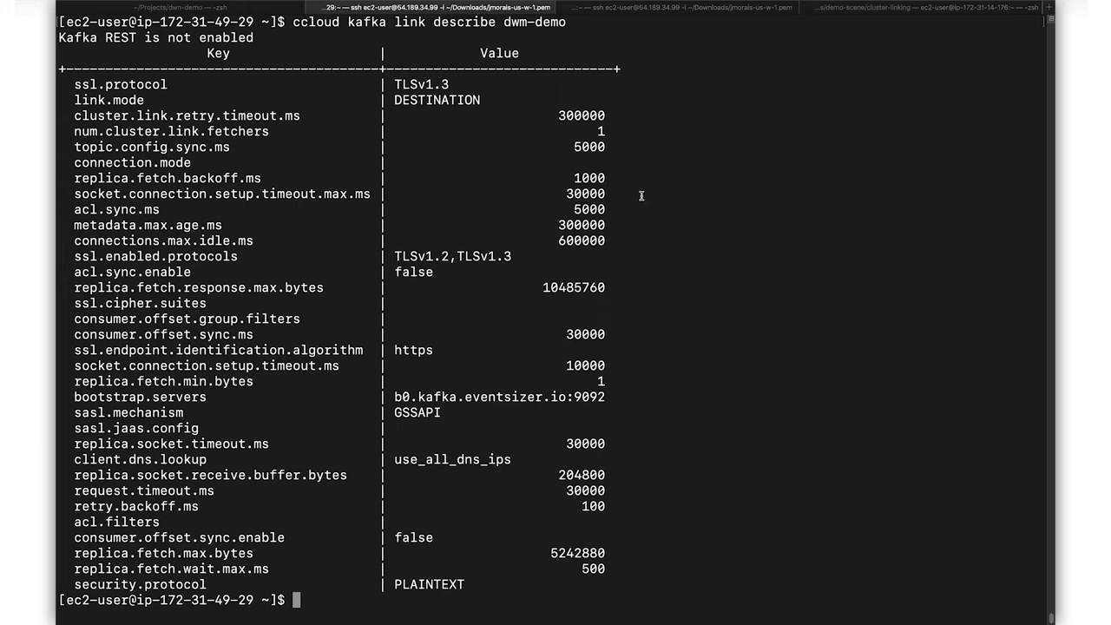
pyautogui.press('Enter')
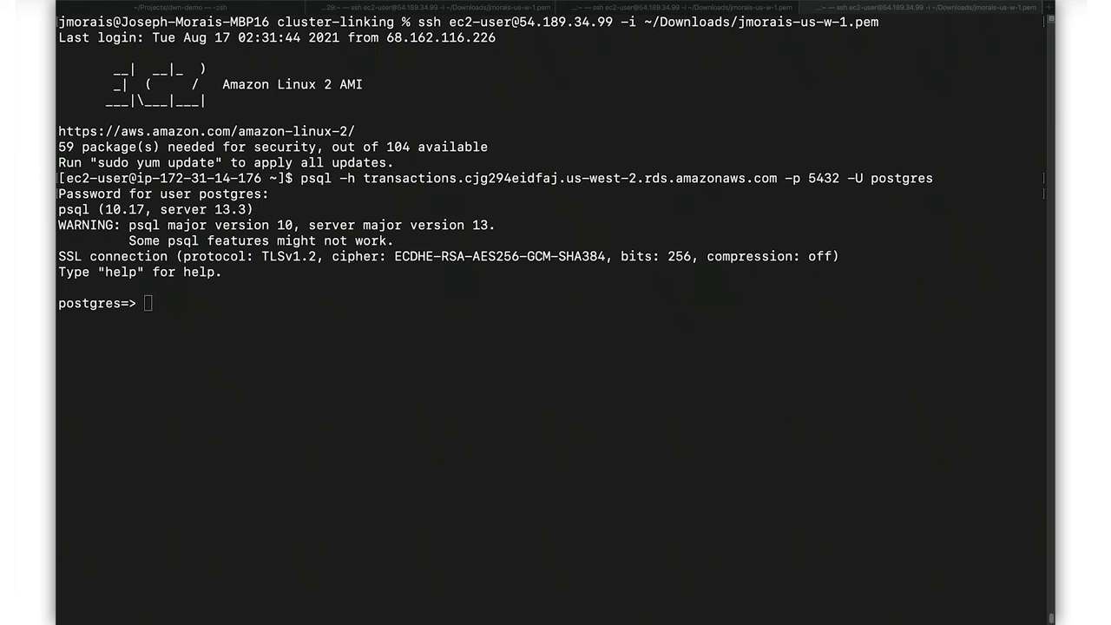
# Select the first five rows of the Postgres orders table
pyautogui.write('select * from orders limit 5;')
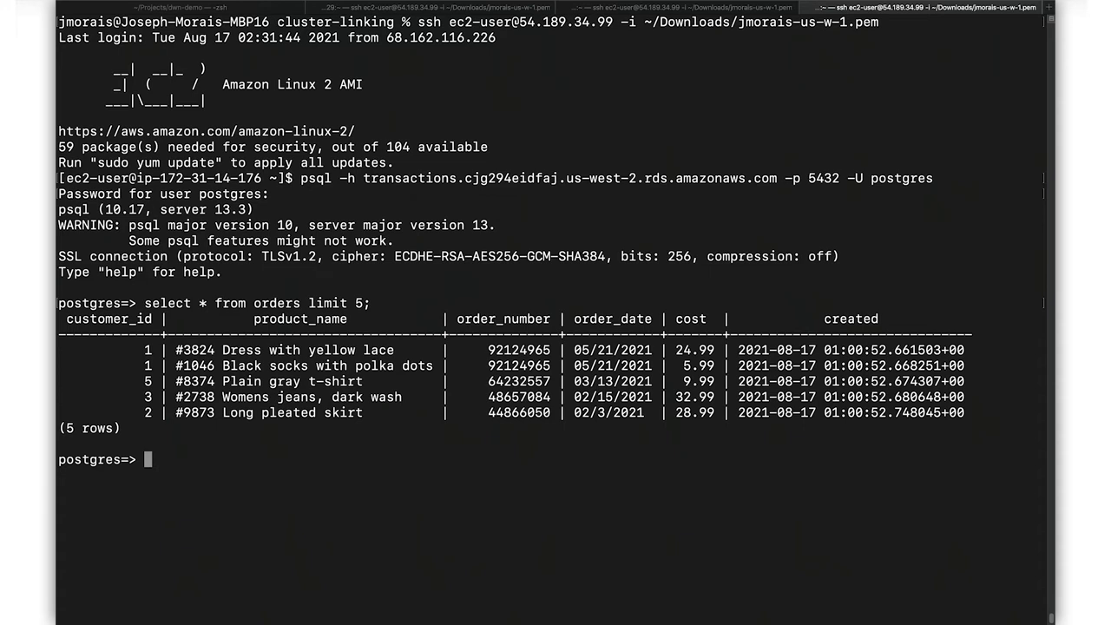
pyautogui.moveTo(646, 330)
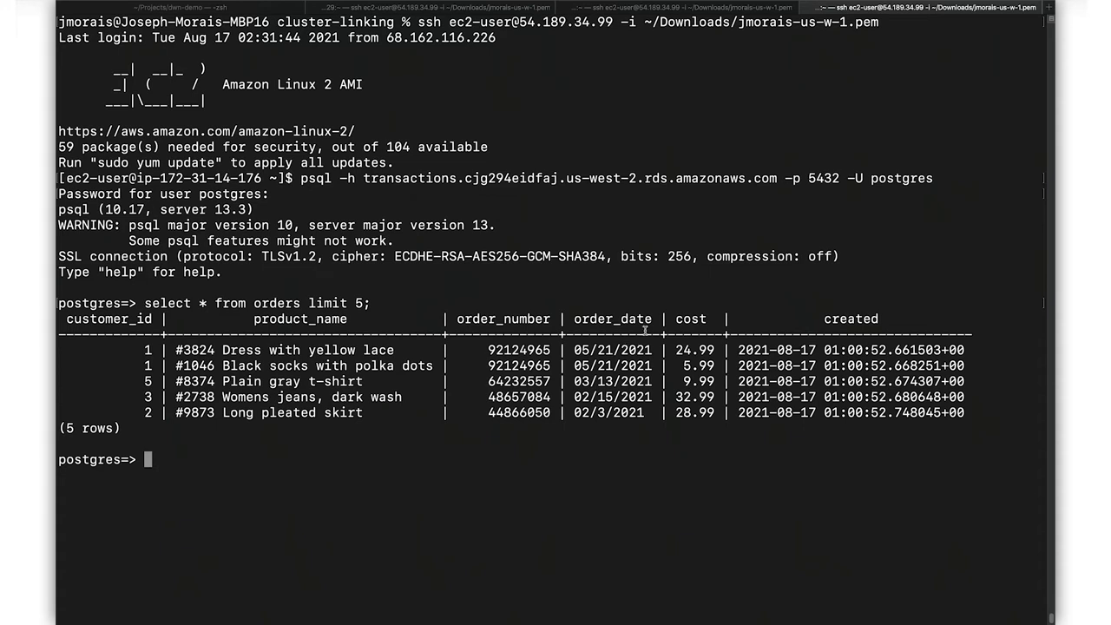
pyautogui.moveTo(829, 251)
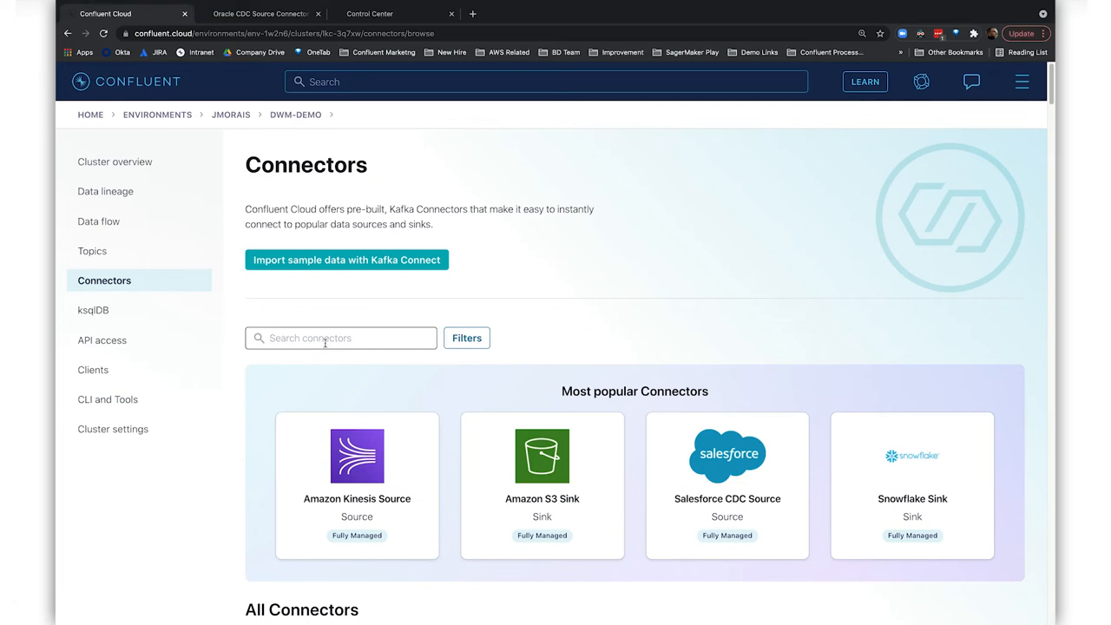
# Find the Postgres source connector and fill its settings with JSON output format
pyautogui.write('pos')
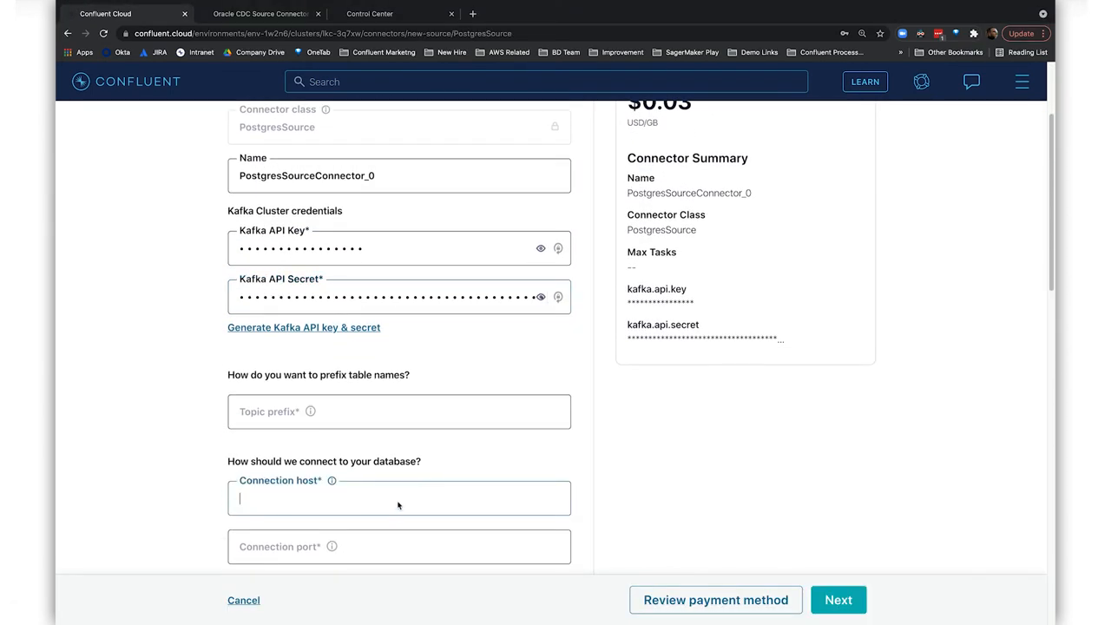
pyautogui.write('postgres')
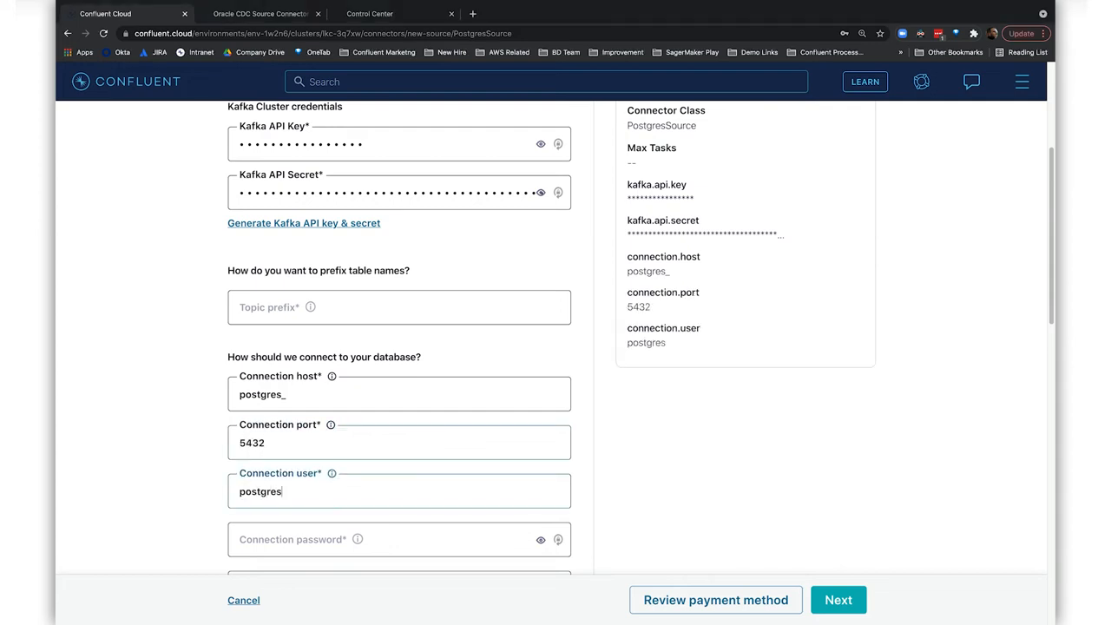
pyautogui.scroll(-3)
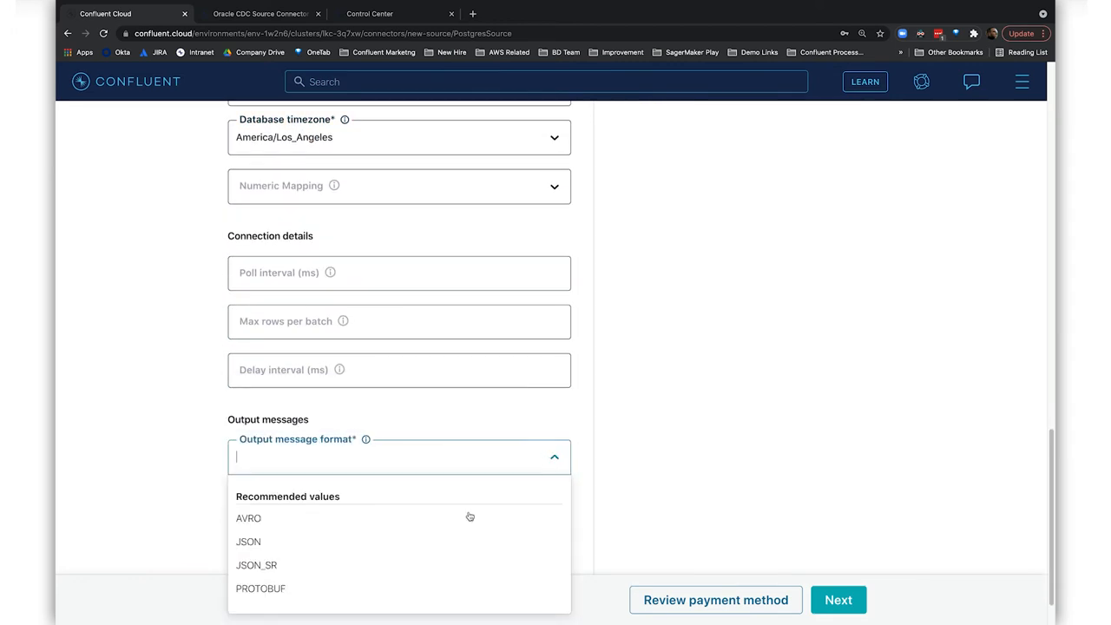
pyautogui.click(246, 541)
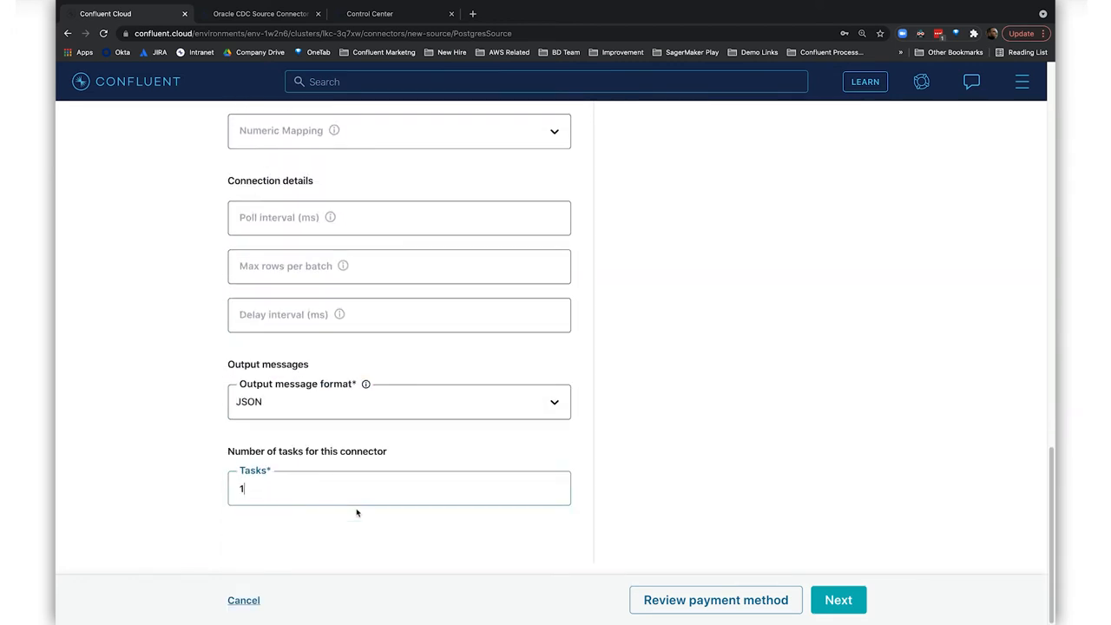
# Review and launch the Postgres source connector, then return to the cluster's topics
pyautogui.click(839, 601)
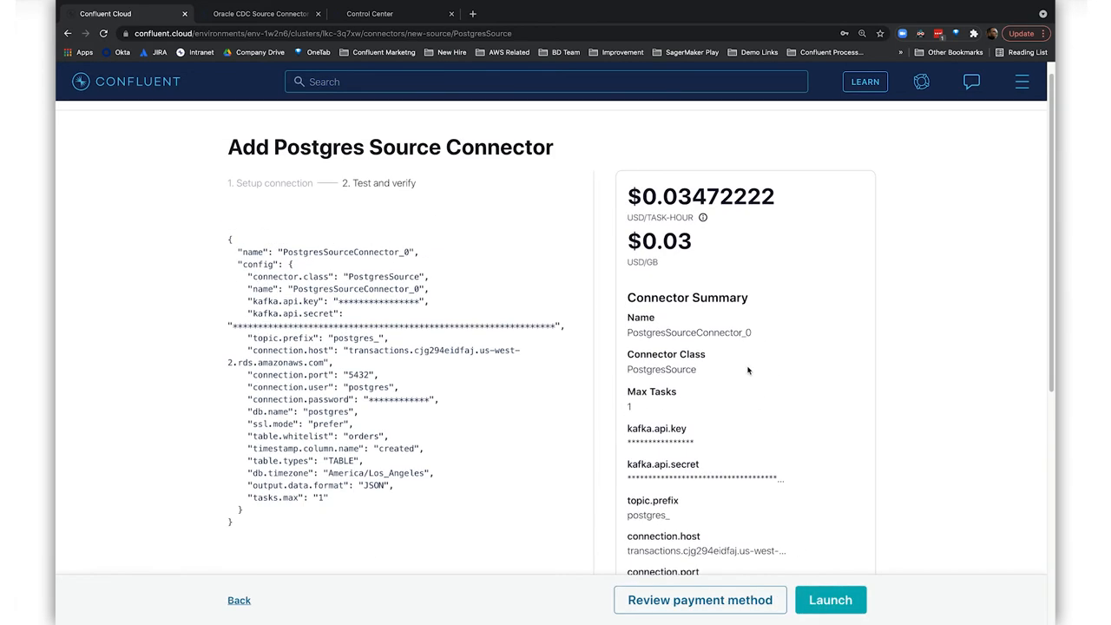
pyautogui.scroll(-3)
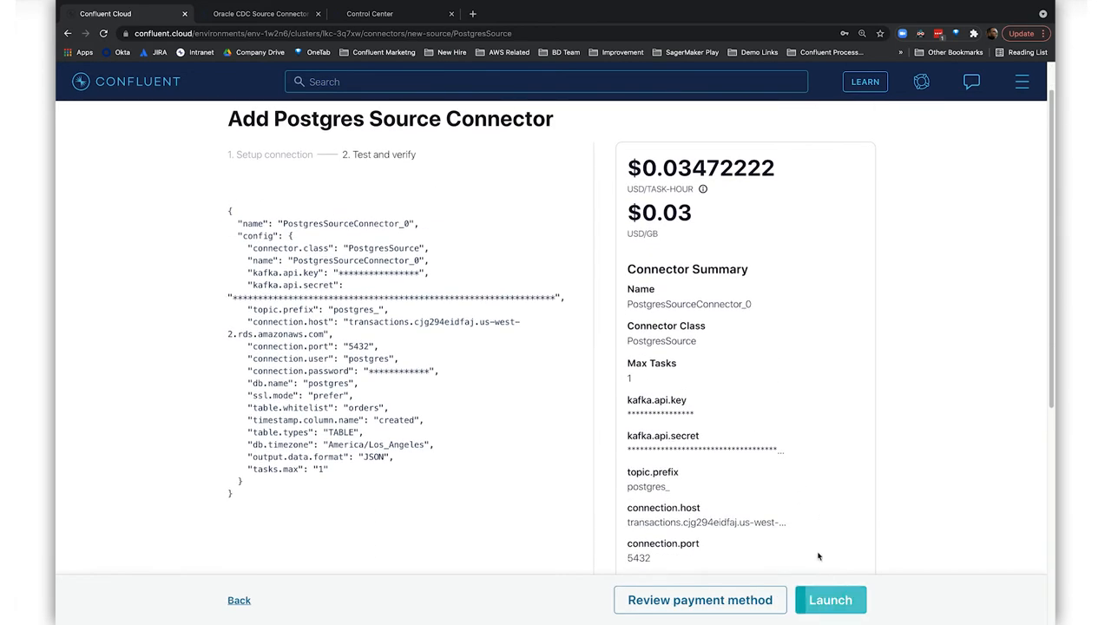
pyautogui.click(831, 601)
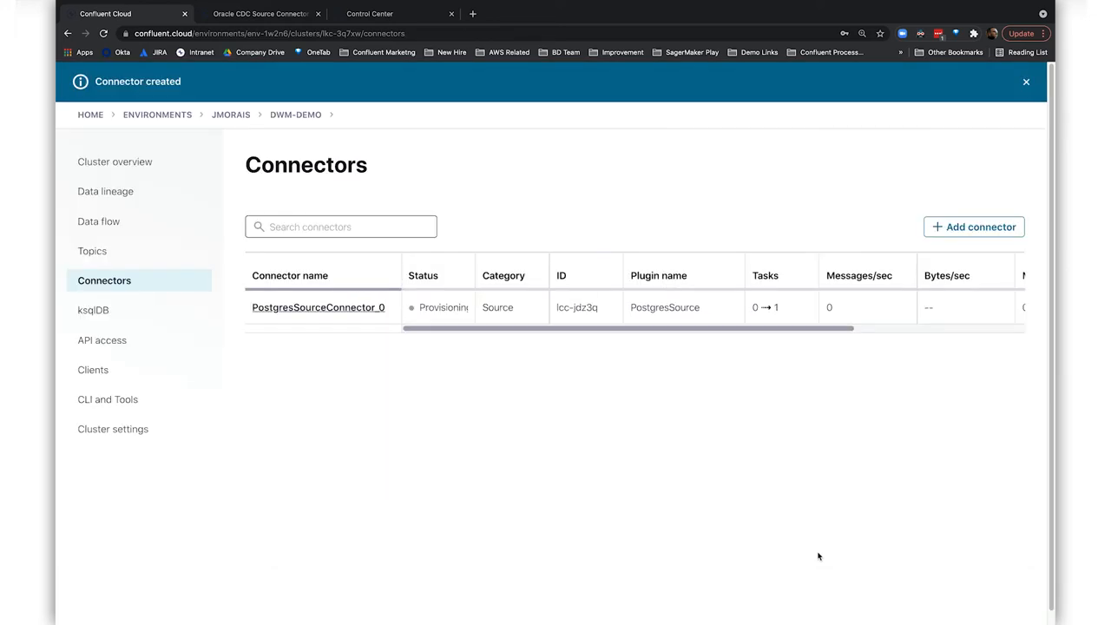
pyautogui.click(92, 250)
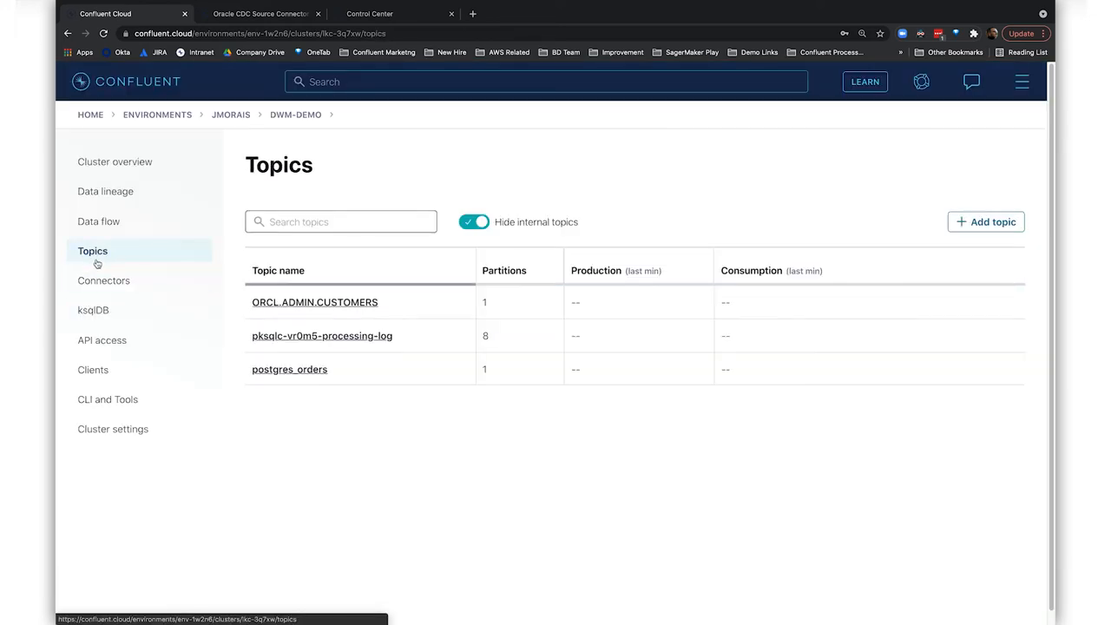
pyautogui.moveTo(307, 370)
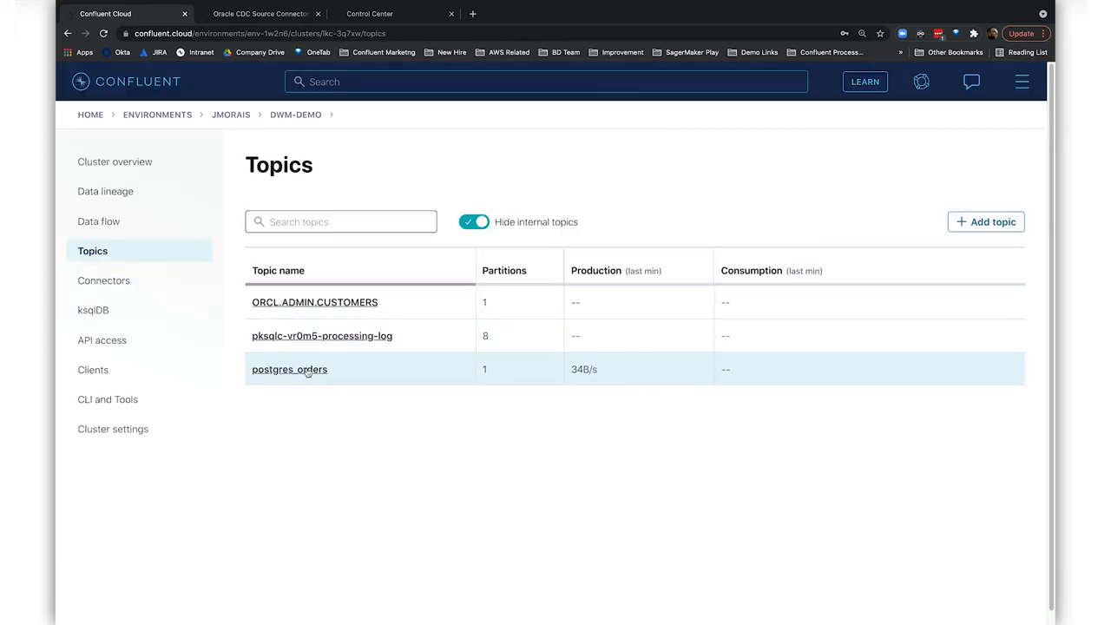
# Confirm the Postgres connector is running and browse postgres_orders messages from offset 0, partition 0
pyautogui.click(105, 280)
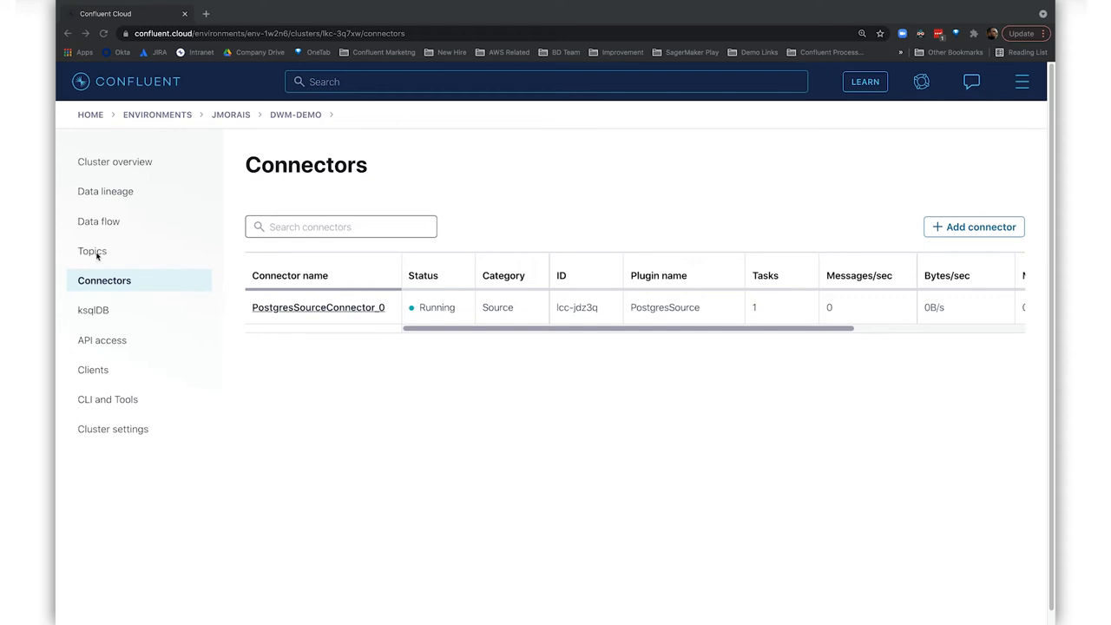
pyautogui.click(92, 249)
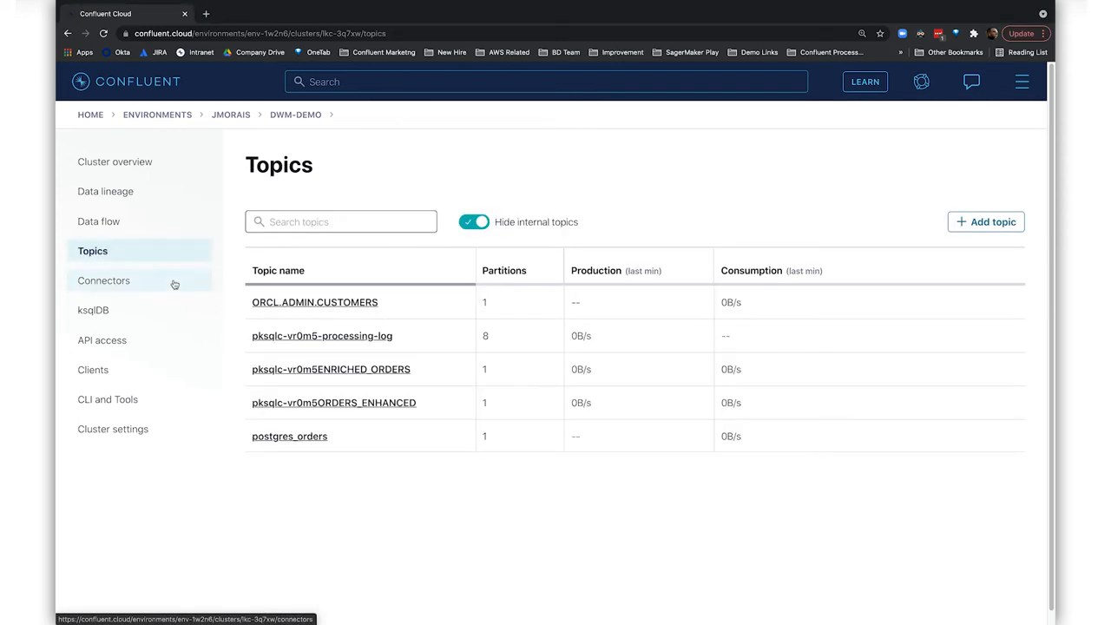
pyautogui.click(288, 435)
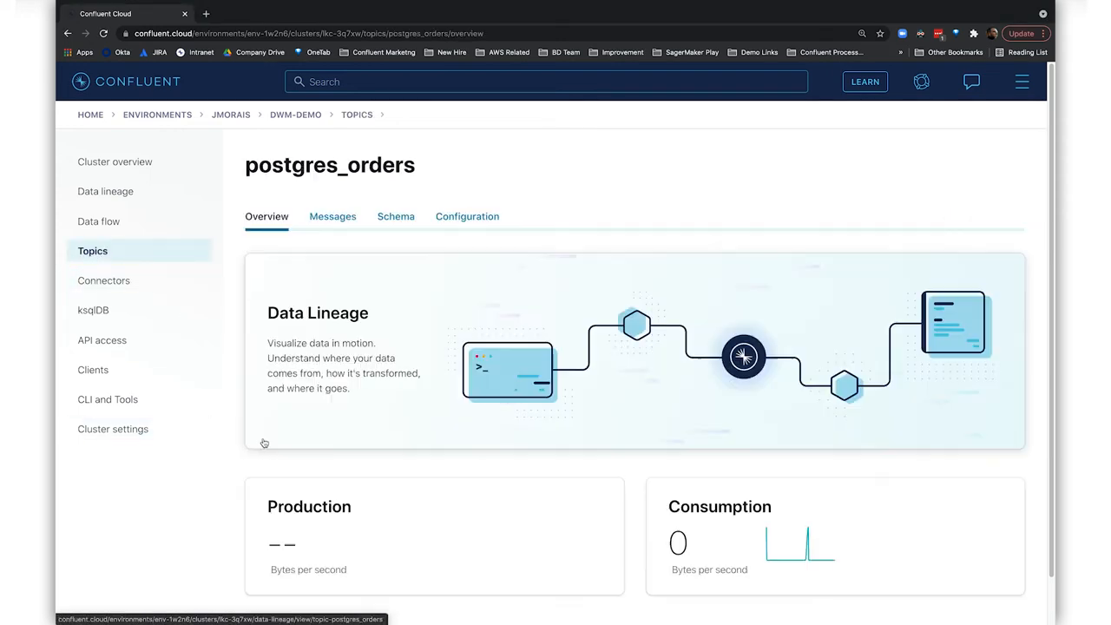
pyautogui.click(333, 215)
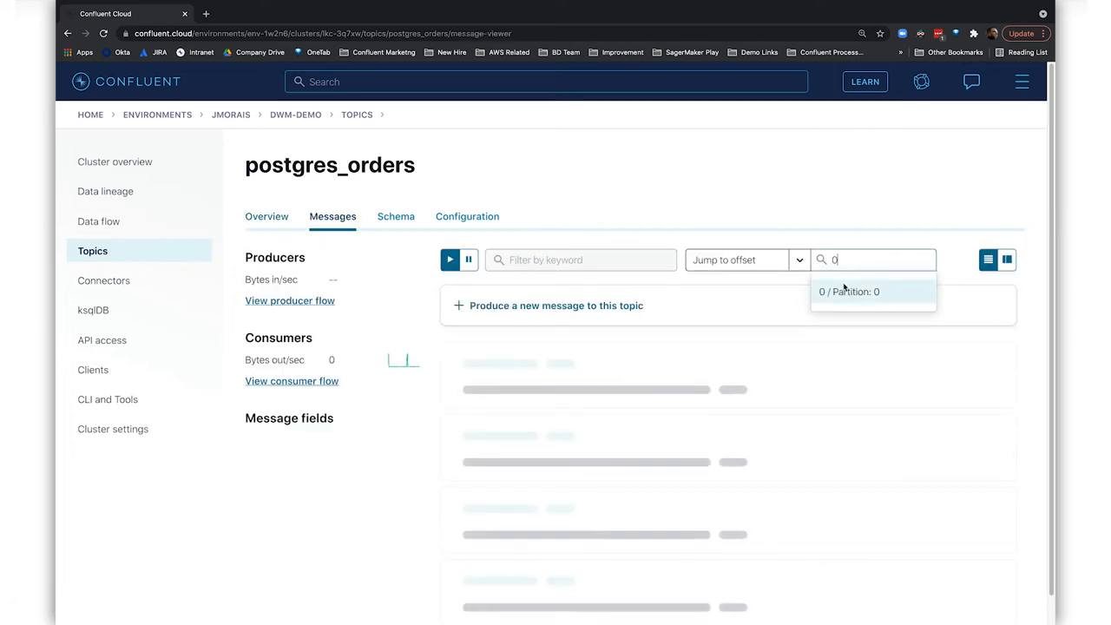
pyautogui.click(847, 291)
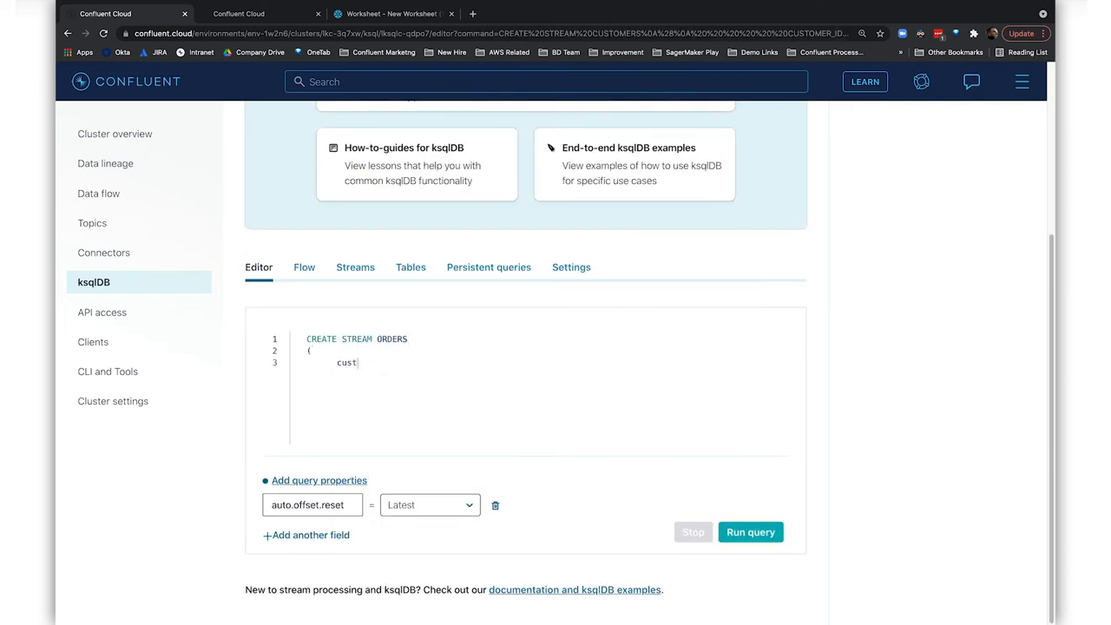
# Finish the ORDERS column list: customer_id INT, product STRING, order_date STRING, cost INTEGER
pyautogui.write('omer_id INT,')
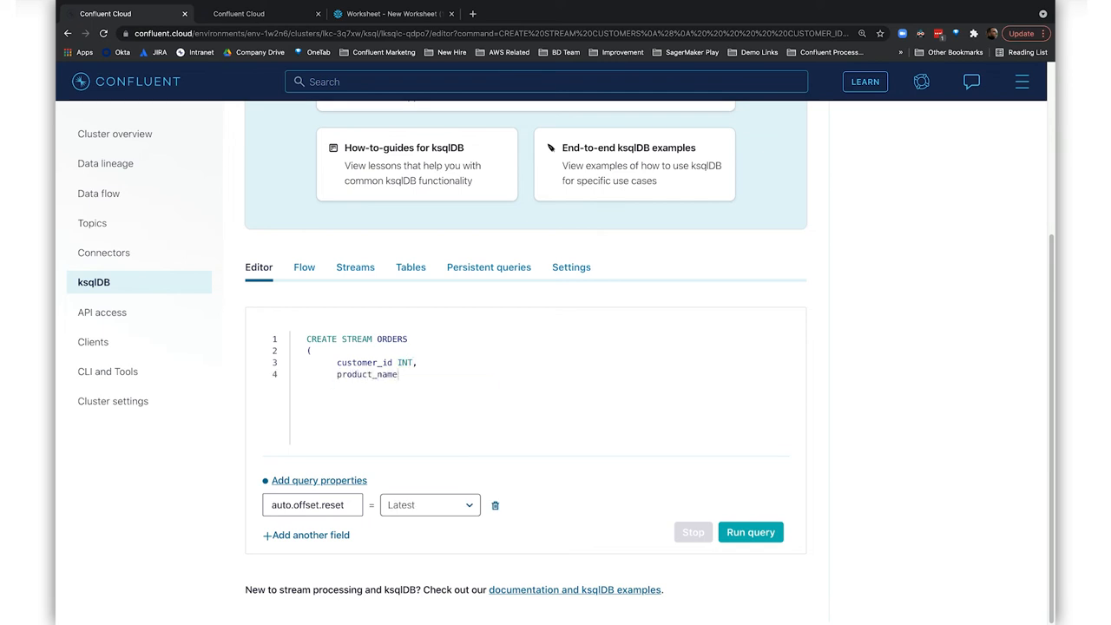
pyautogui.write('STRING,')
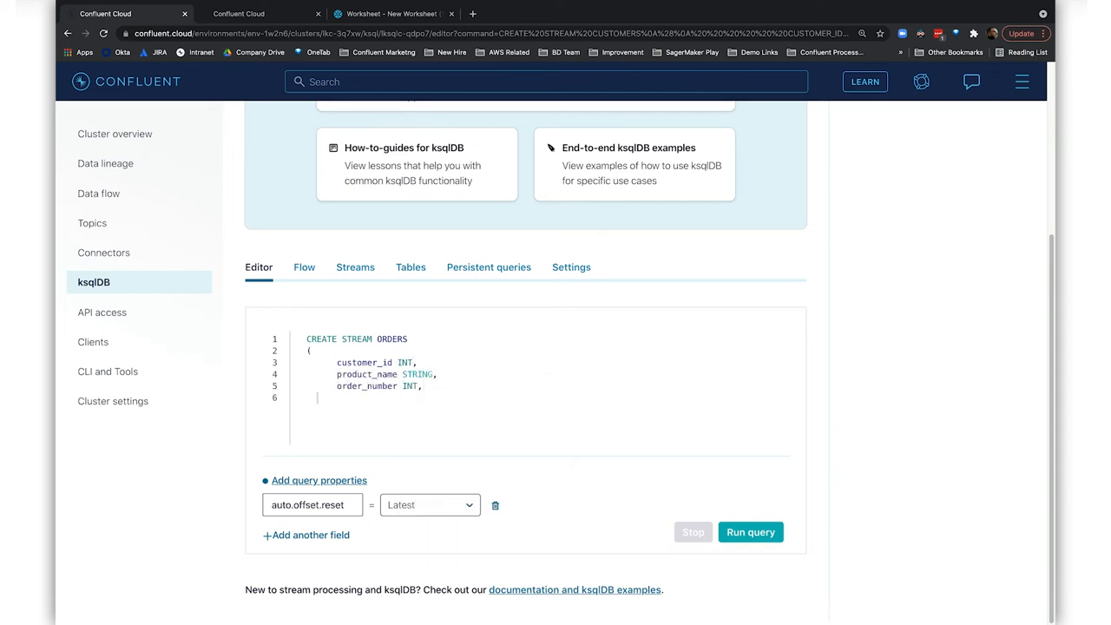
pyautogui.write('order_date STRING,')
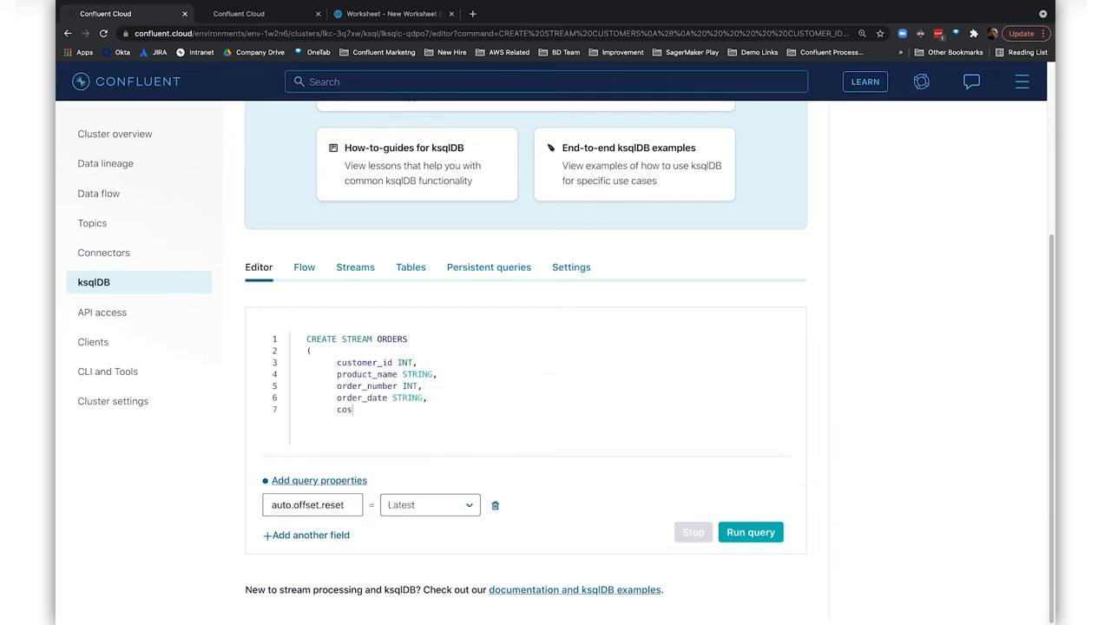
pyautogui.write('t INTEGER),')
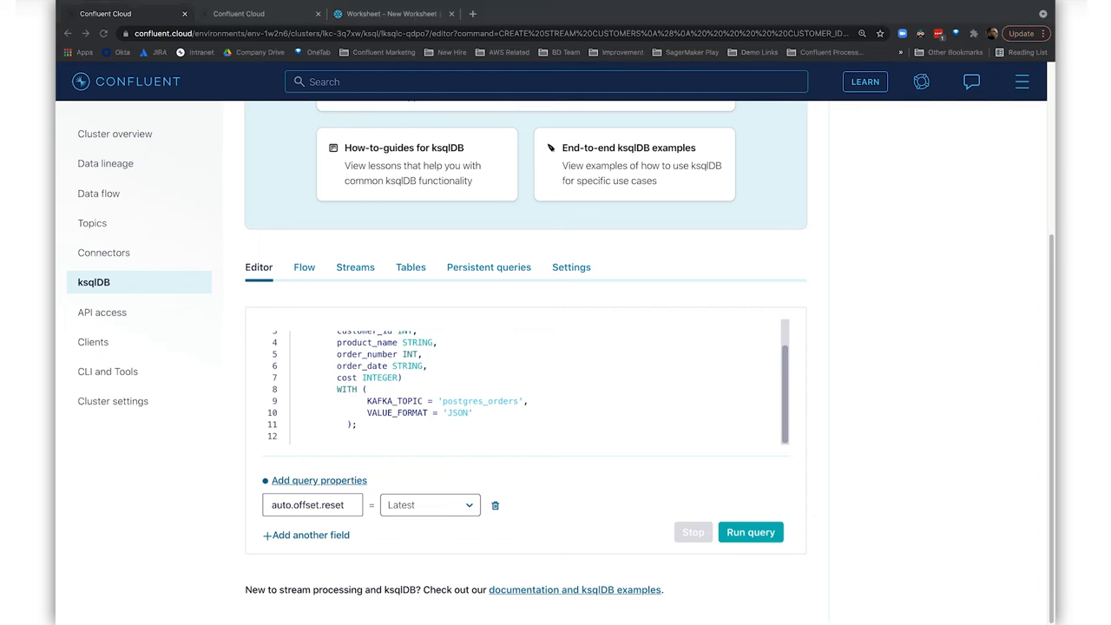
# Run the CREATE STREAM ORDERS statement over the postgres_orders JSON topic
pyautogui.click(749, 531)
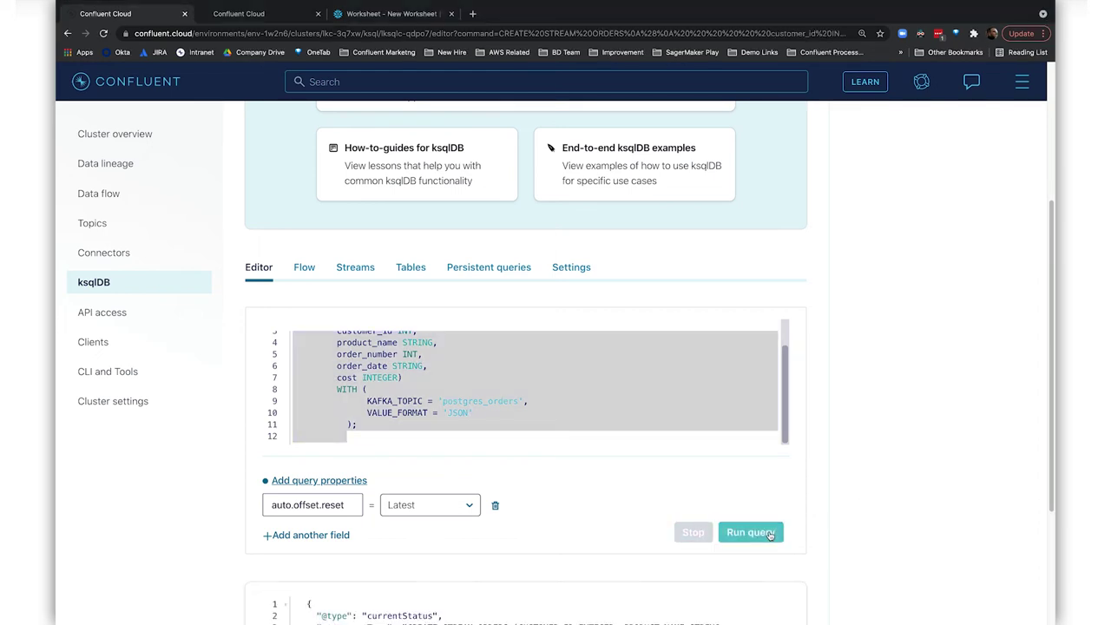
pyautogui.click(534, 441)
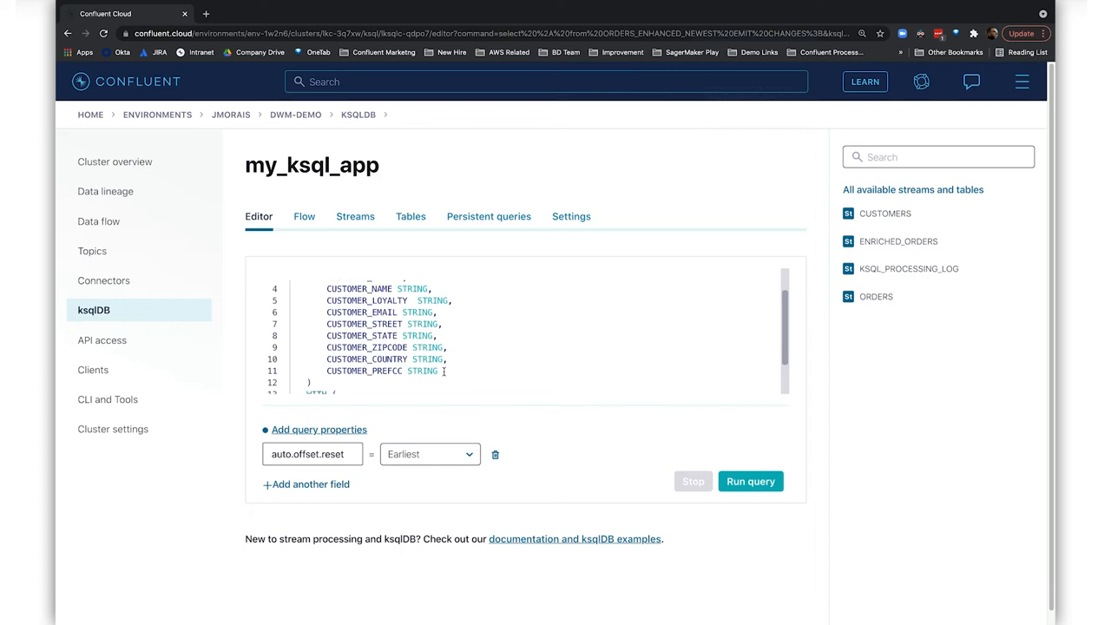
# Select the CUSTOMER_PREFC STRING column definition in the editor and delete it
pyautogui.doubleClick(363, 372)
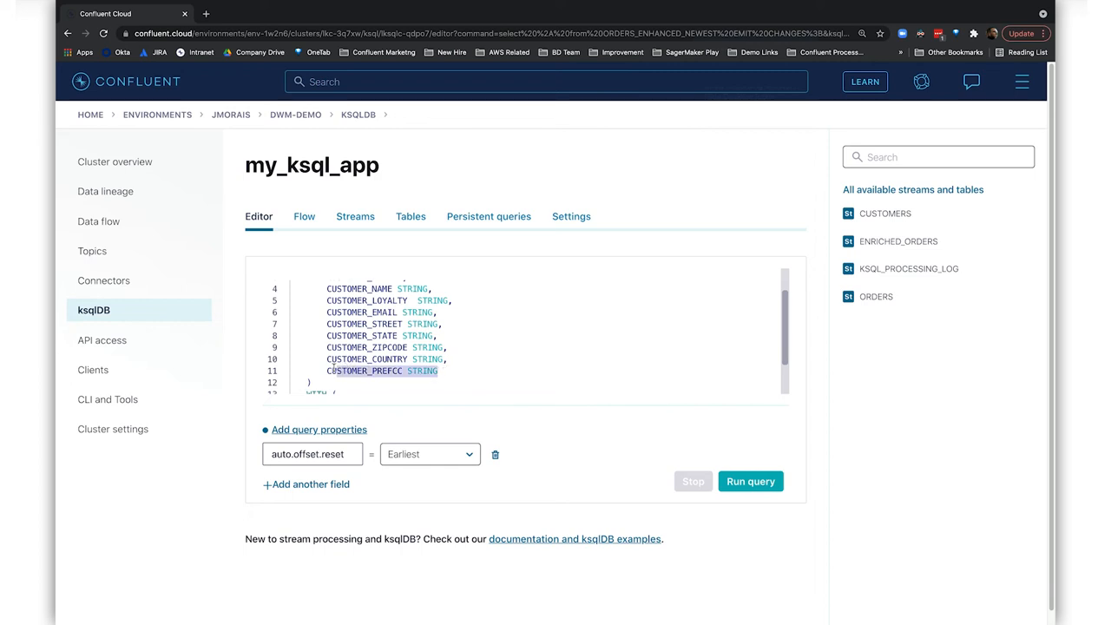
pyautogui.press('Backspace')
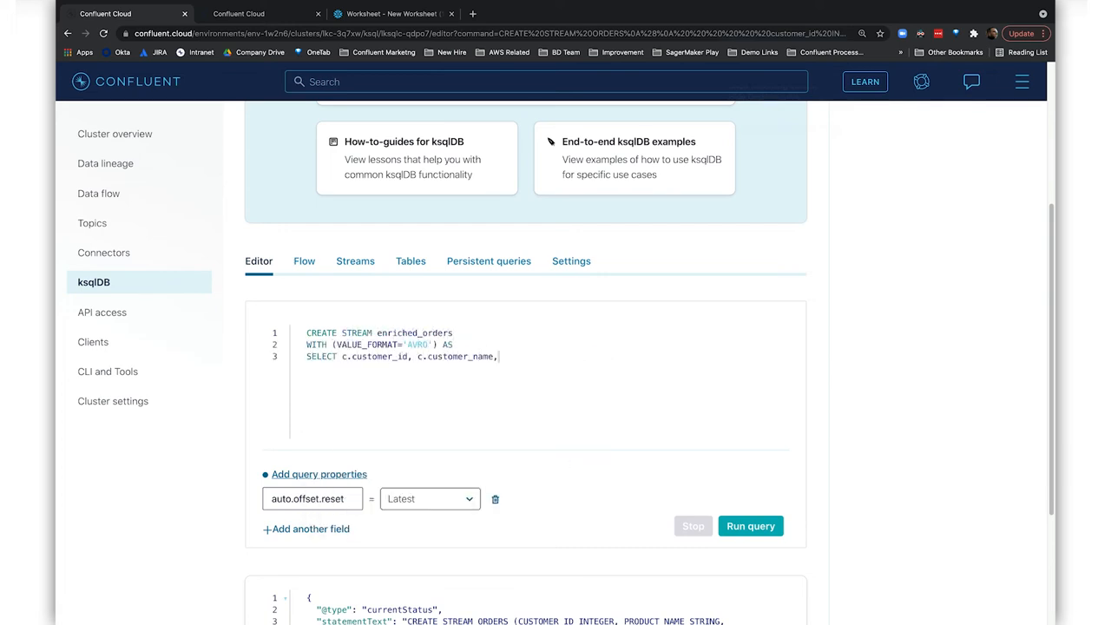
# Complete and run enriched_orders: customer loyalty and product columns joined to orders WITHIN 120 HOURS on customer_id
pyautogui.write('c.customer_loyalty, o.product_name, o.order_number, o.cost,')
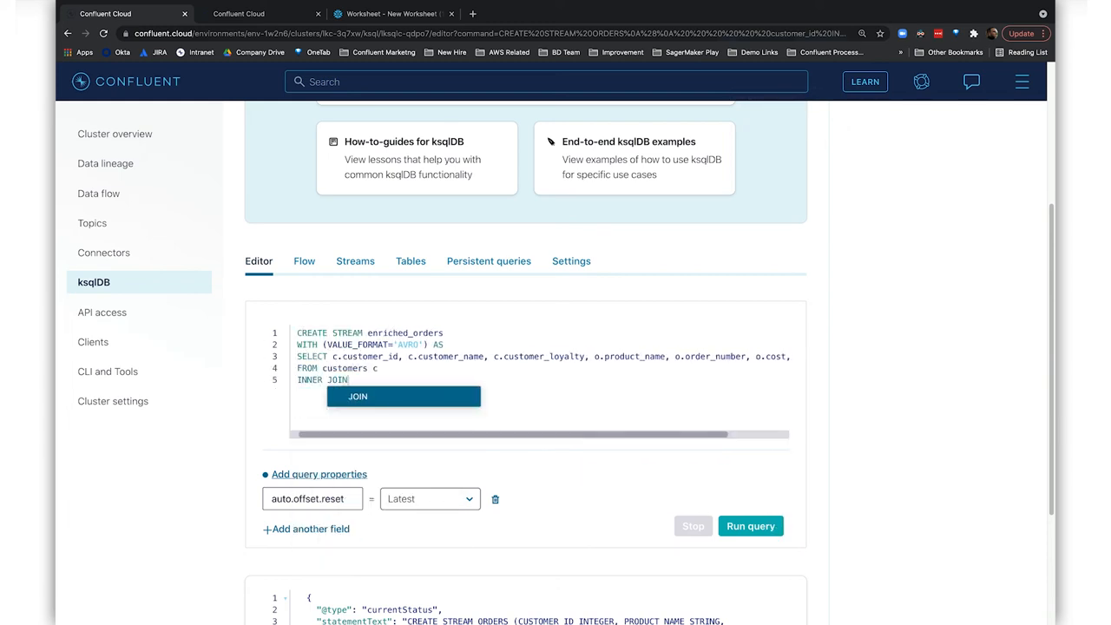
pyautogui.write('orders o WITHIN 120 HOURS GRACE PERIOD 120 MINUTES O')
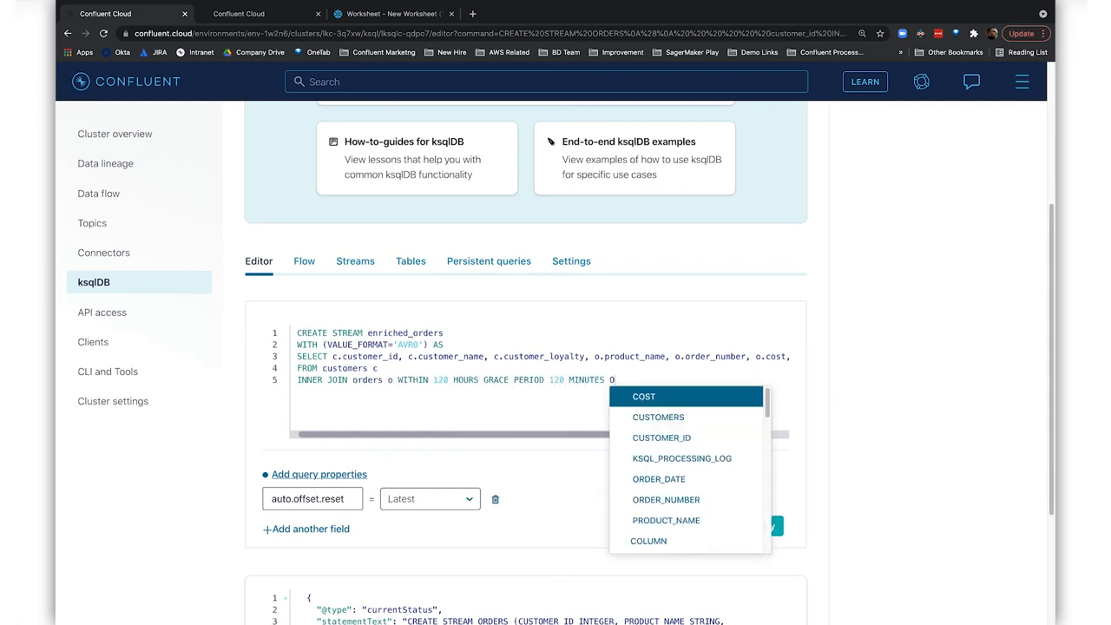
pyautogui.write('N (o.customer_id = c.customer_id')
pyautogui.write('emit changes;')
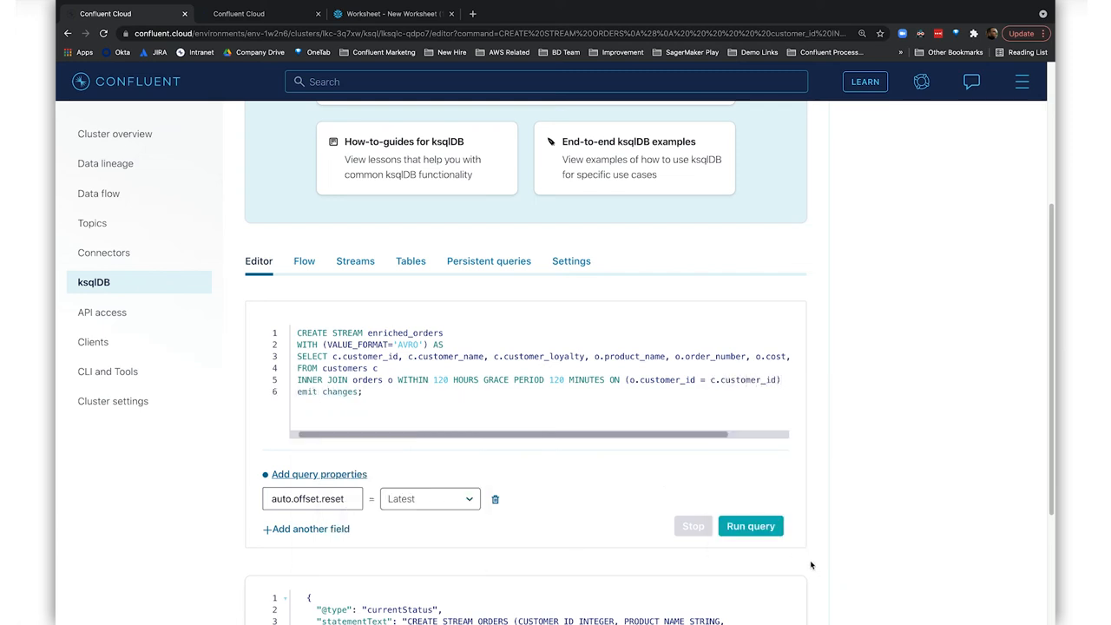
pyautogui.click(750, 526)
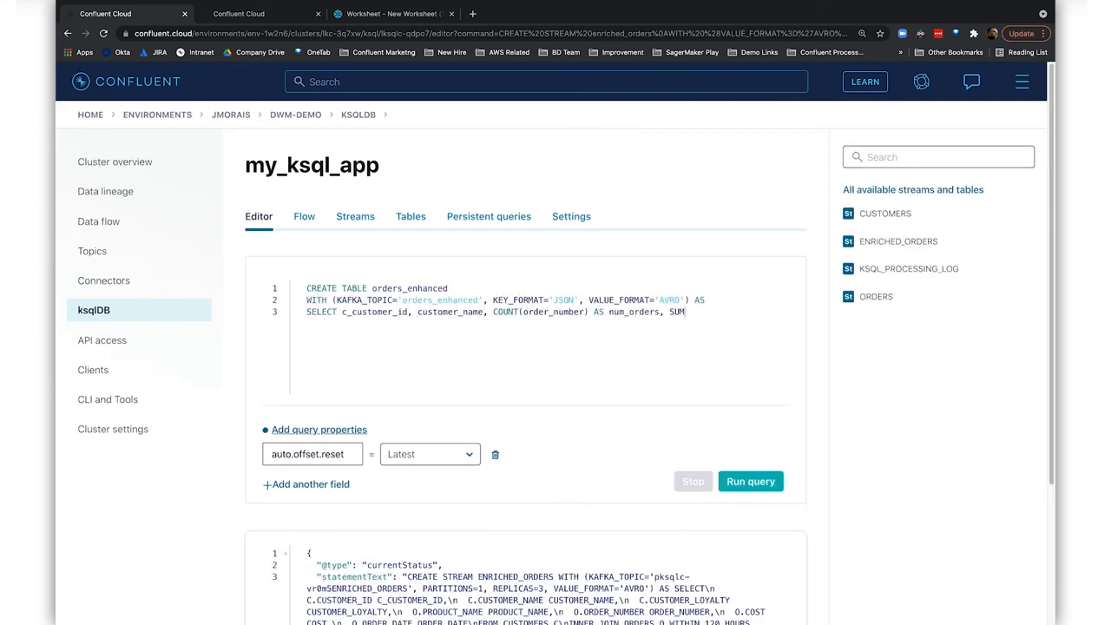
# Write total_spend, last_order from ORDER_DATE 'MM/dd/yyyy', FROM ENRICHED_ORDERS grouped by customer_name
pyautogui.write("(cost) AS total_spend, MAX(STRINGTOTIMESTAMP(ORDER_DATE, 'MM/dd/yyyy')) AS last_order")
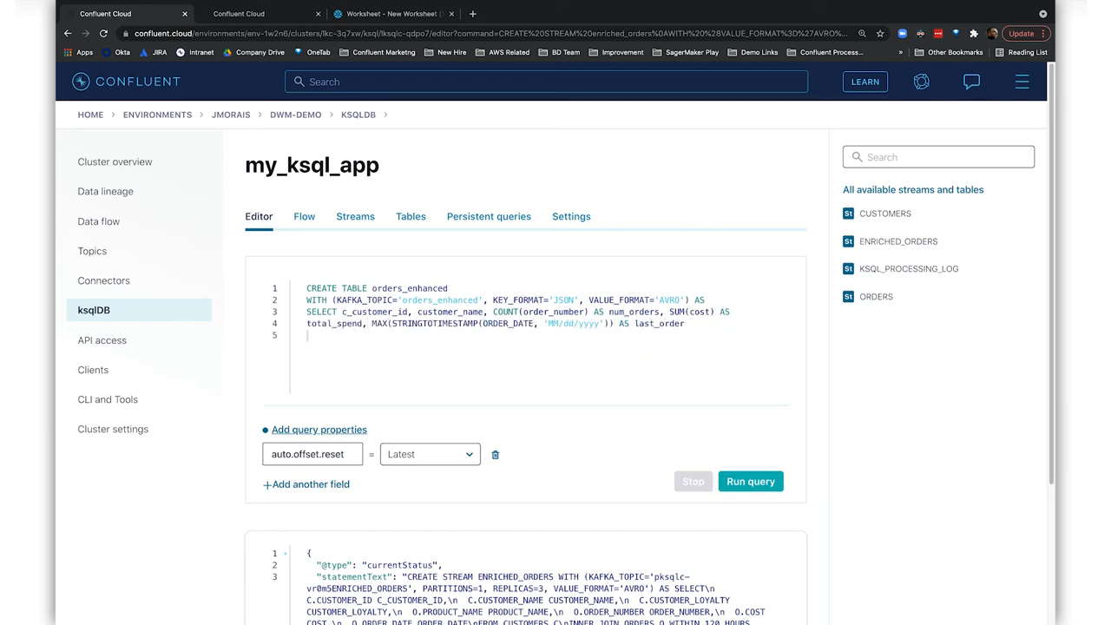
pyautogui.write('FROM ENRICHED_ORDERS')
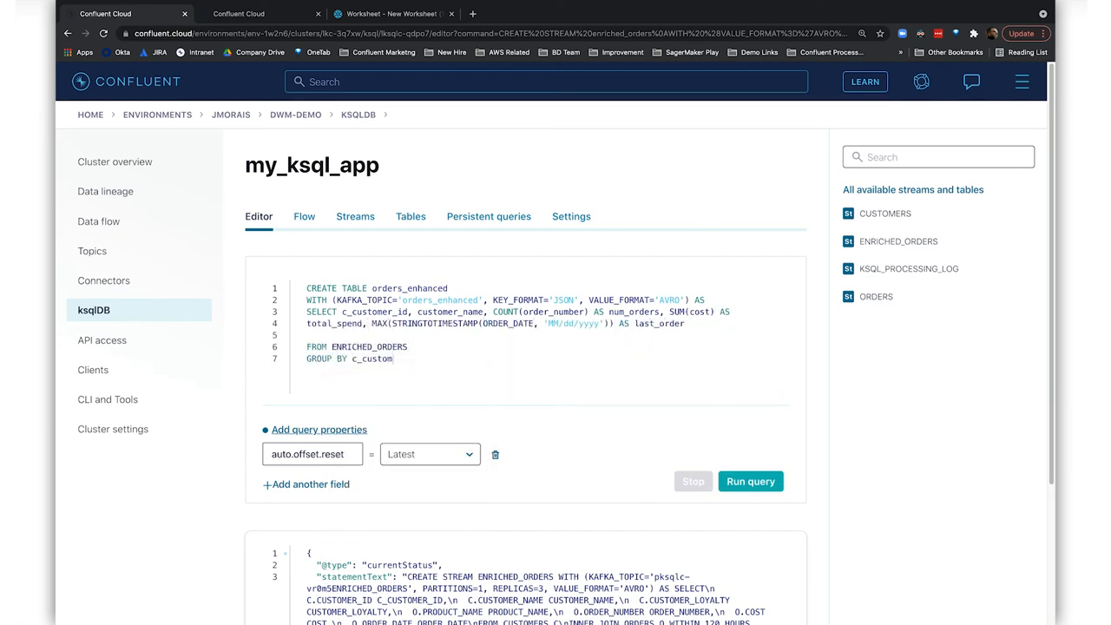
pyautogui.write(', customer_name')
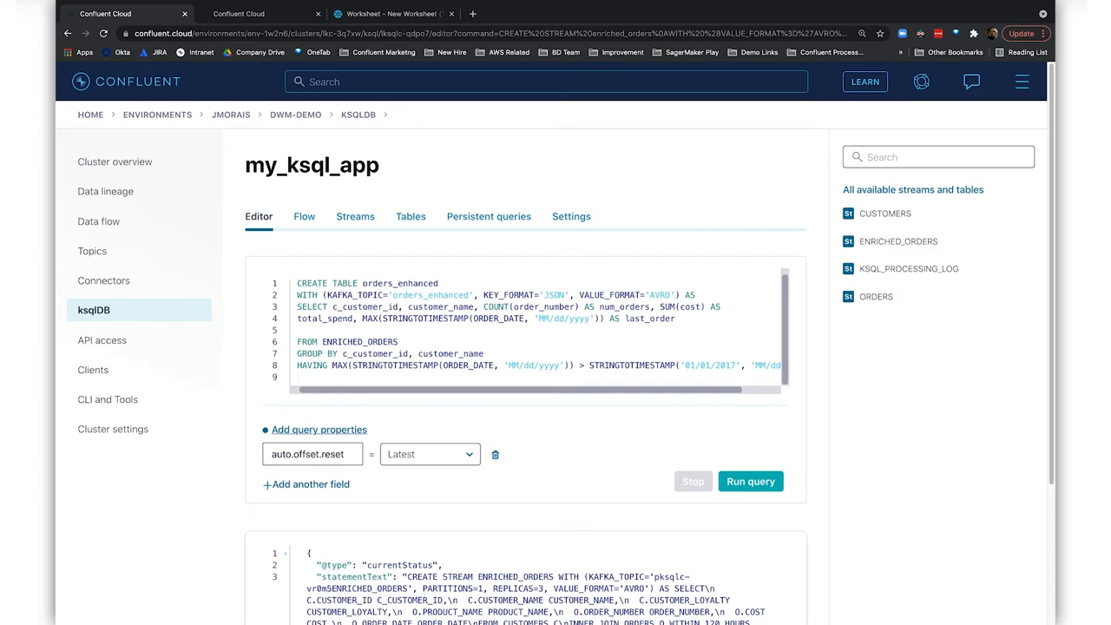
pyautogui.moveTo(712, 504)
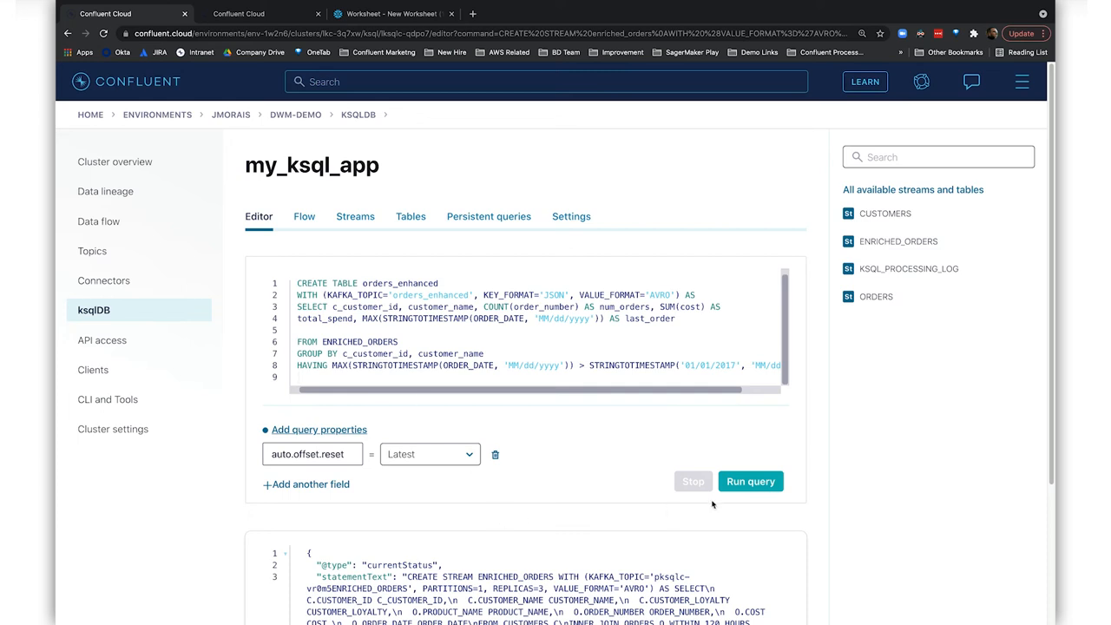
pyautogui.moveTo(750, 489)
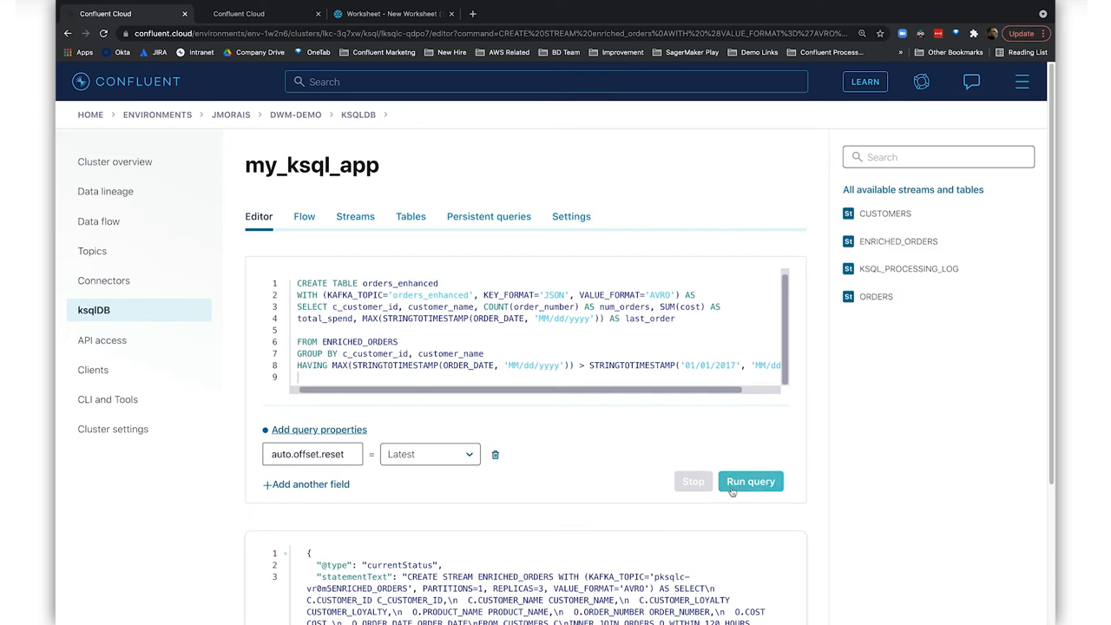
# Run the CREATE TABLE orders_enhanced statement and begin adding a Snowflake sink connector
pyautogui.click(750, 481)
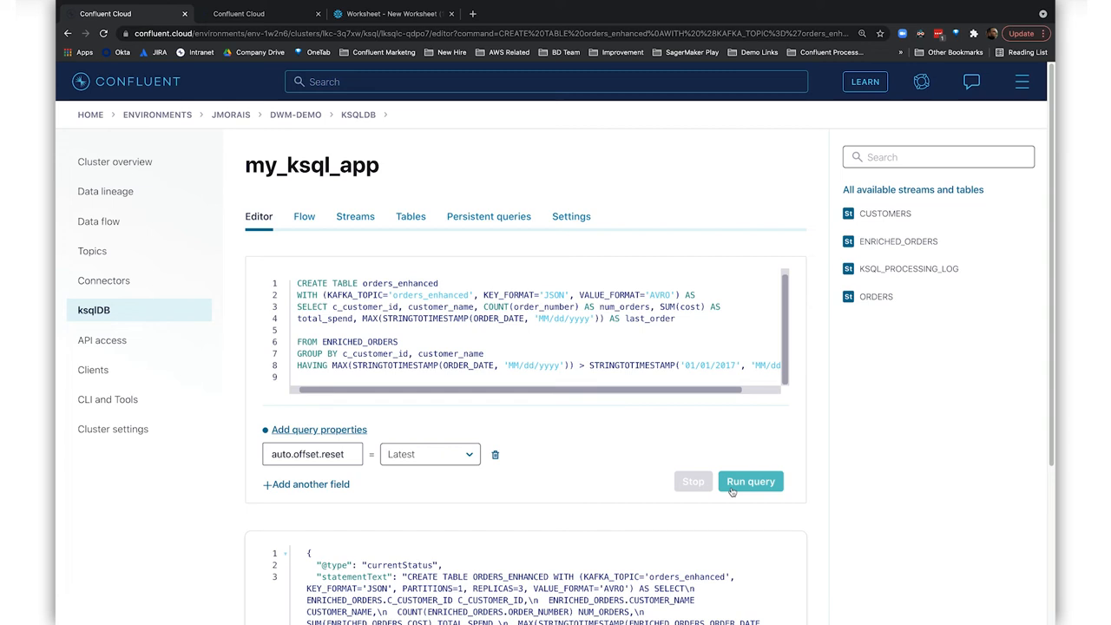
pyautogui.click(104, 281)
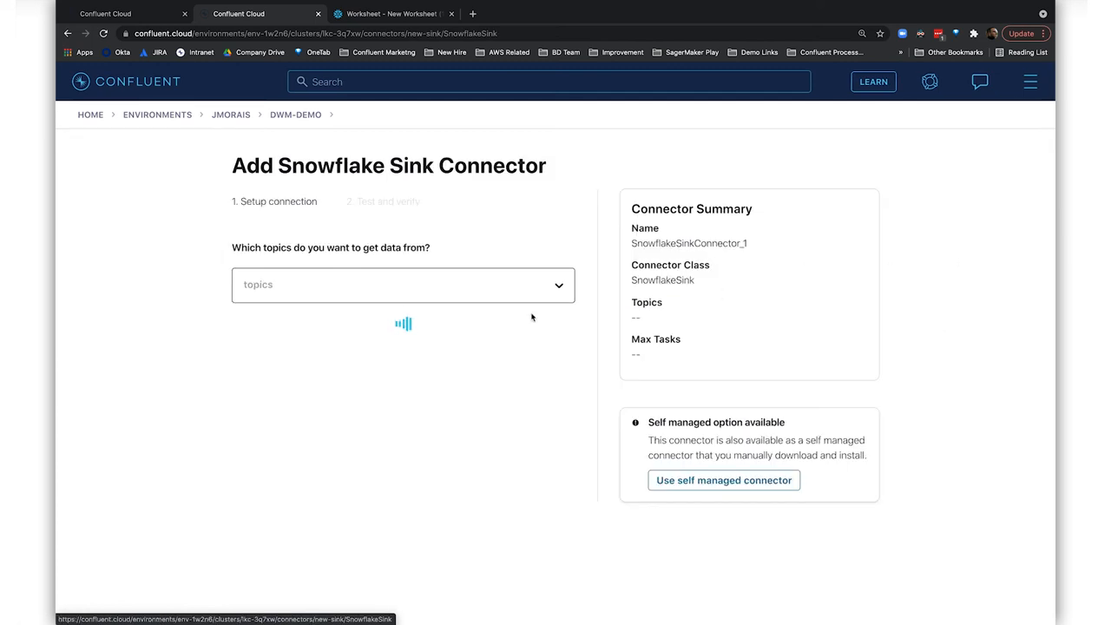
# Choose orders_enhanced as the connector's source topic and enter the Kafka API key and credentials
pyautogui.click(403, 284)
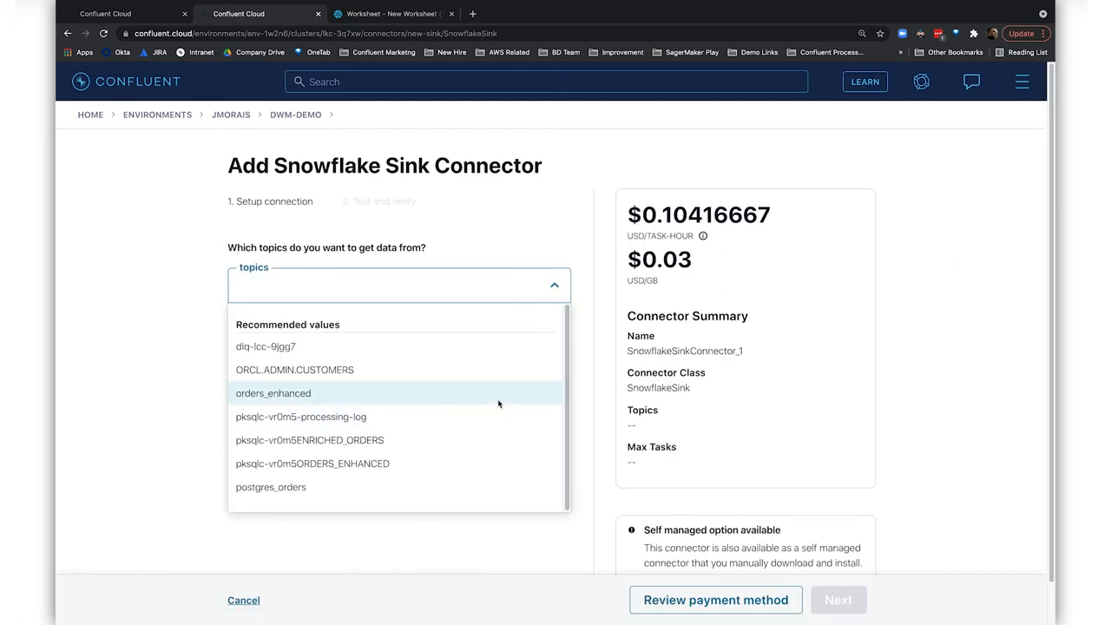
pyautogui.click(272, 392)
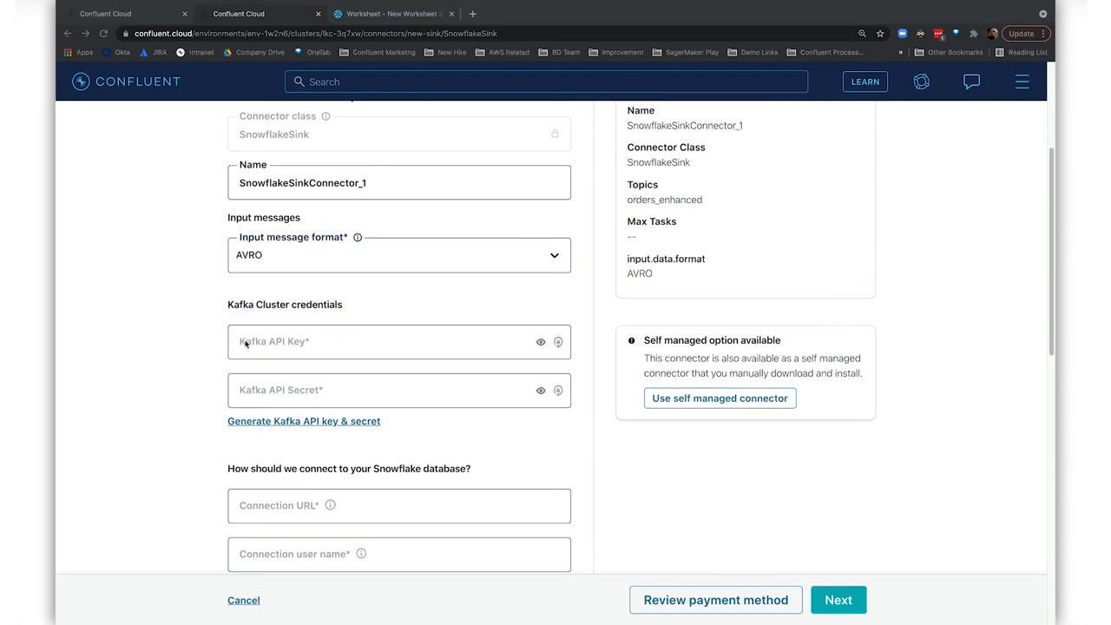
pyautogui.click(304, 422)
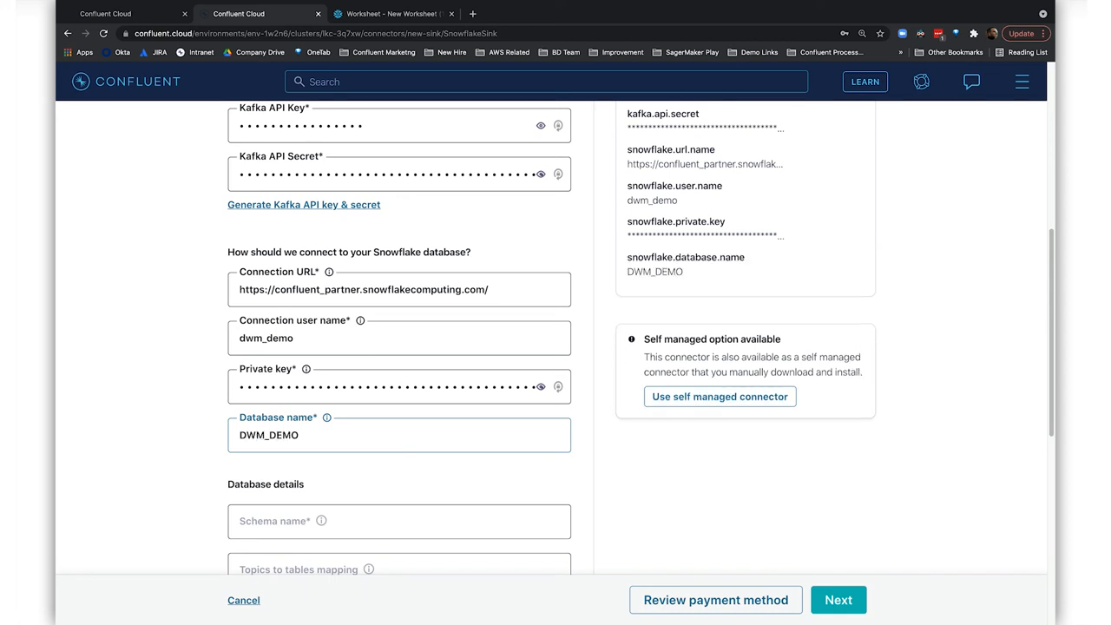
pyautogui.scroll(-3)
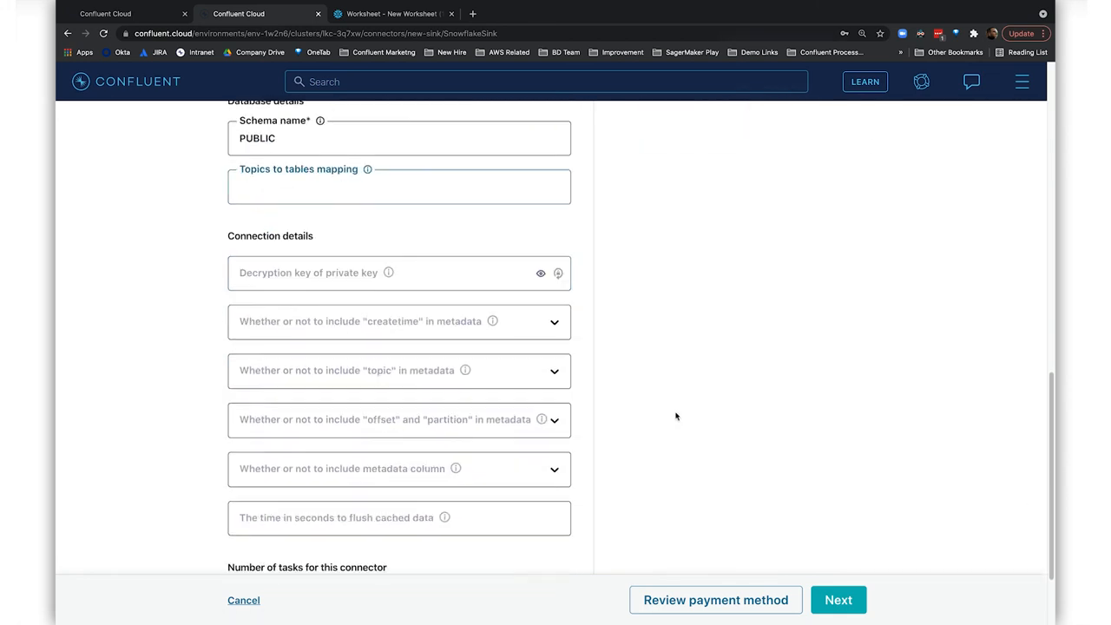
# Review and launch the Snowflake sink connector, then switch to the Snowflake worksheet
pyautogui.click(836, 601)
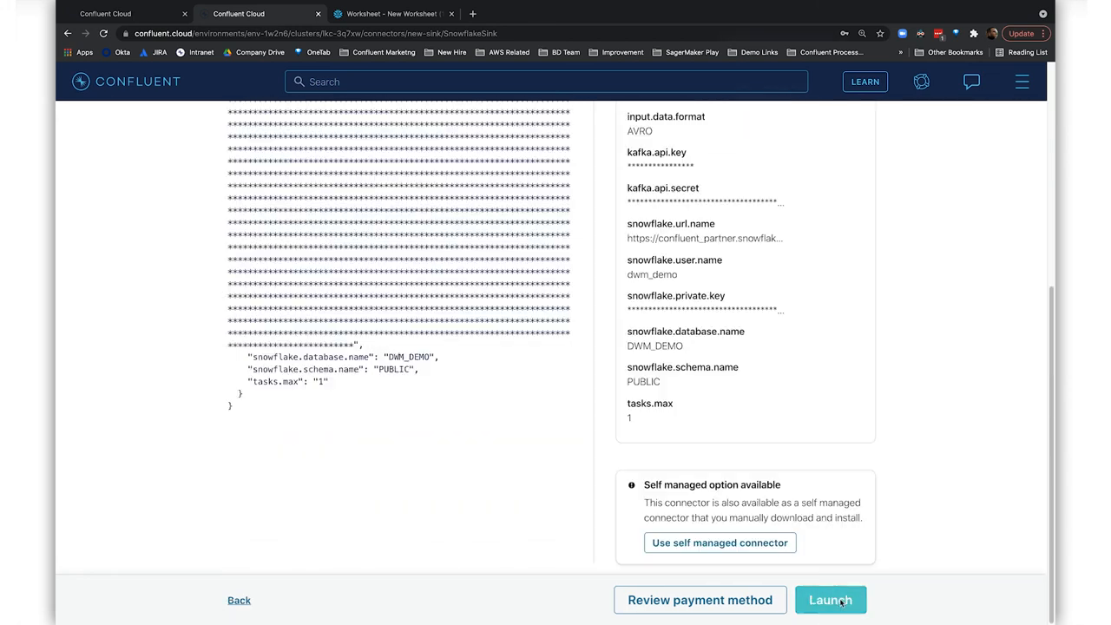
pyautogui.click(830, 600)
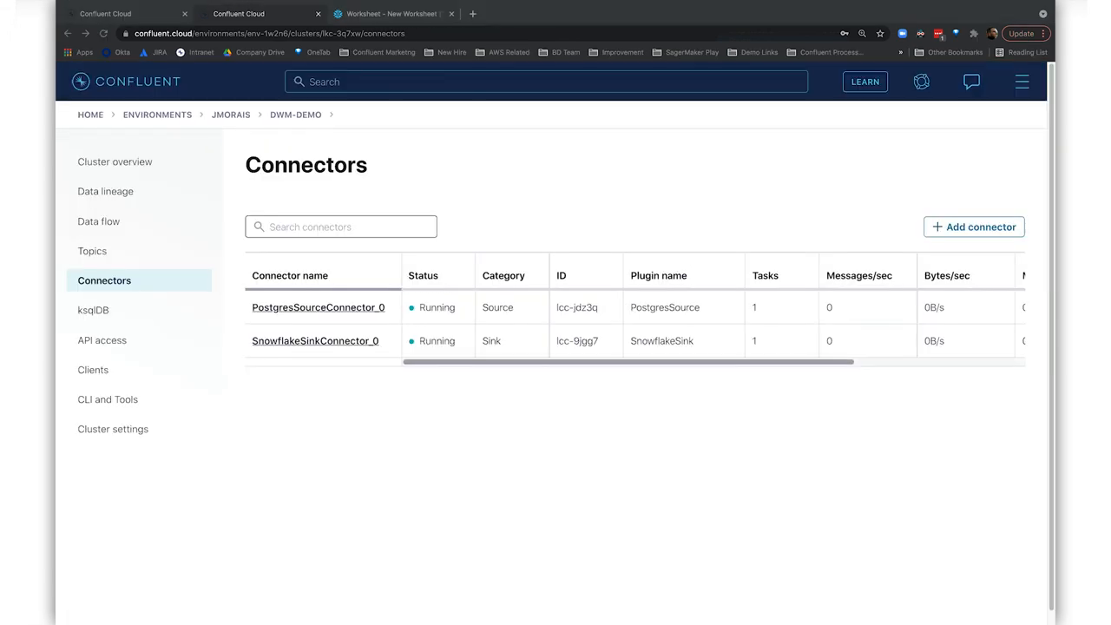
pyautogui.moveTo(427, 340)
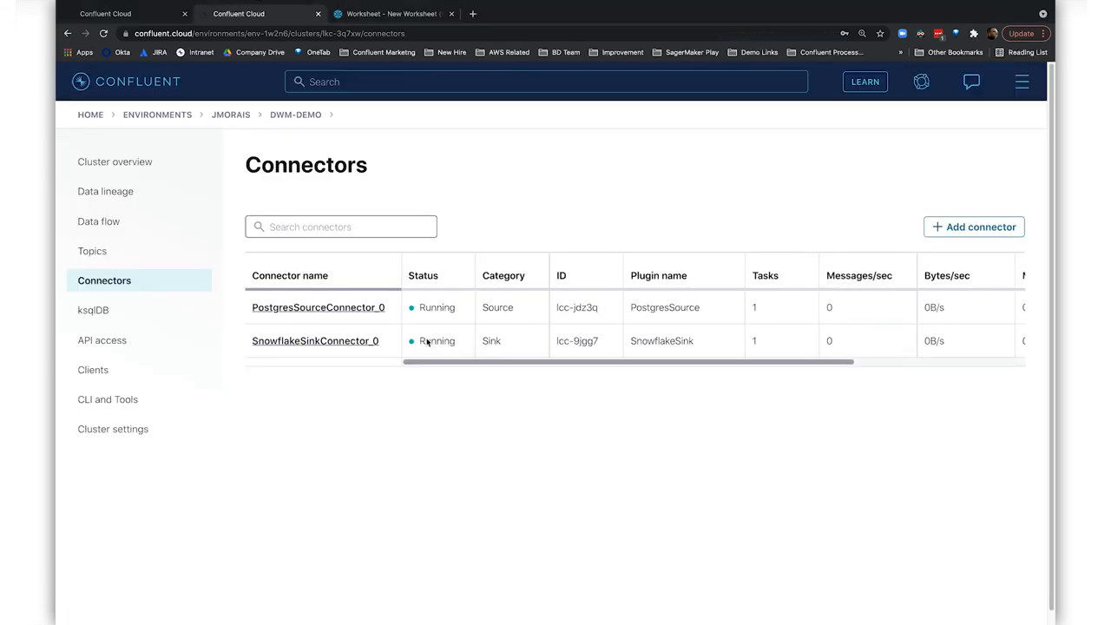
pyautogui.moveTo(438, 342)
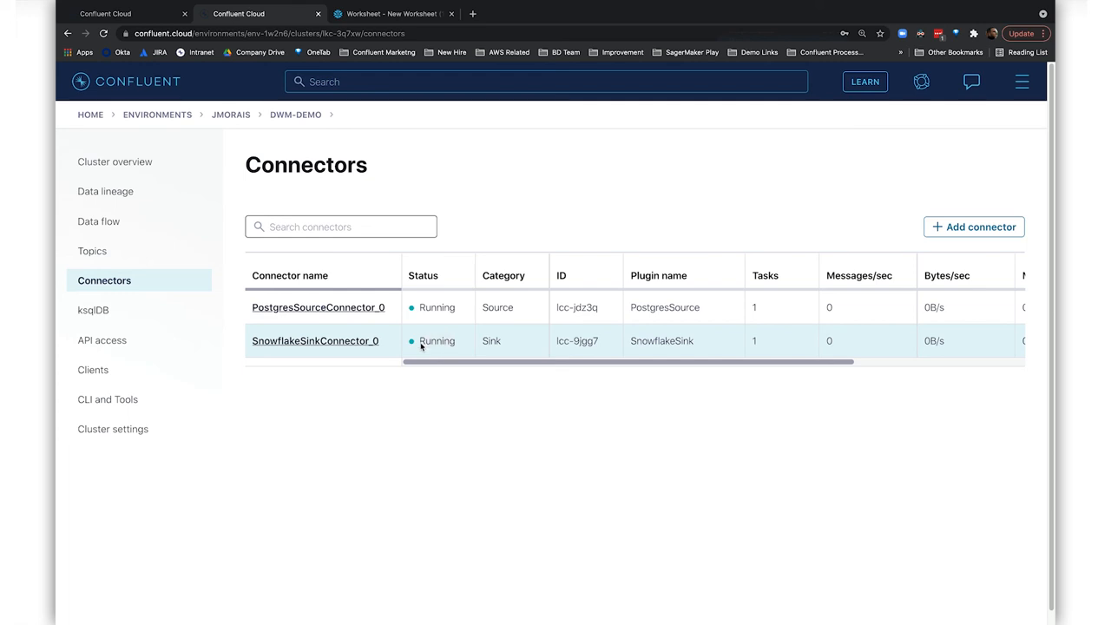
pyautogui.click(406, 14)
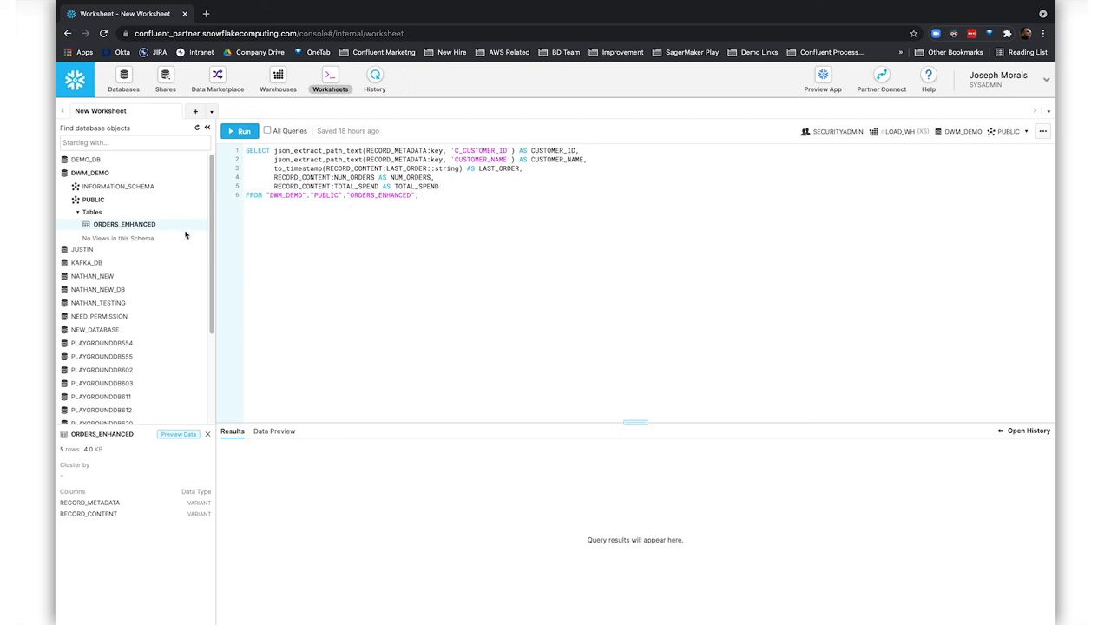
# View the ORDERS_ENHANCED table's column details from its menu
pyautogui.click(198, 224)
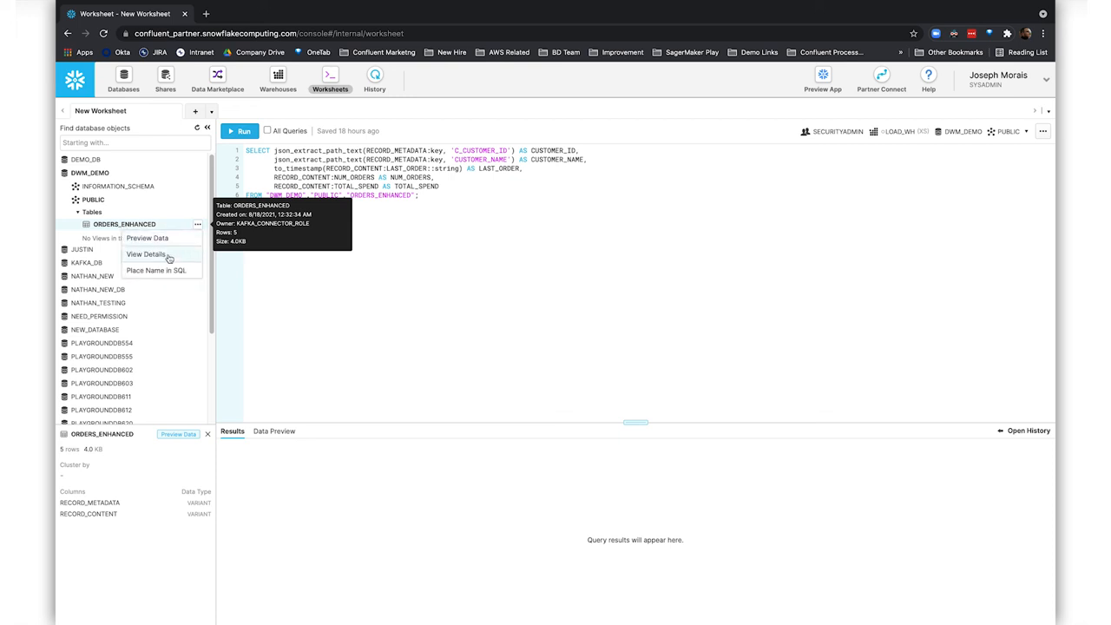
pyautogui.click(146, 253)
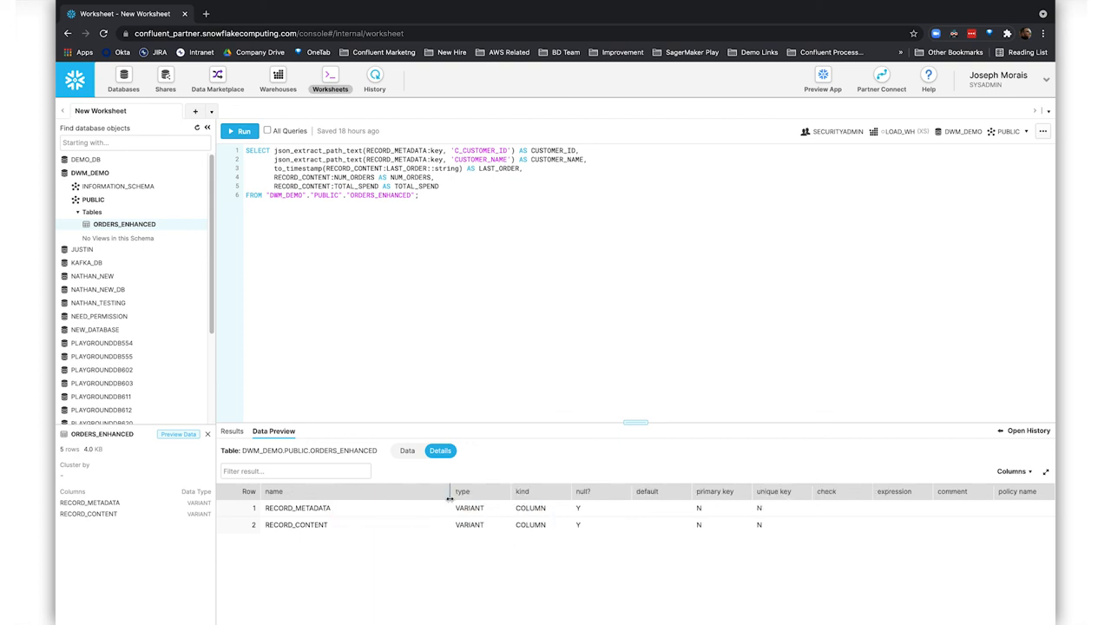
# Run the worksheet query on ORDERS_ENHANCED and sort the five customer rows by CUSTOMER_ID
pyautogui.click(243, 130)
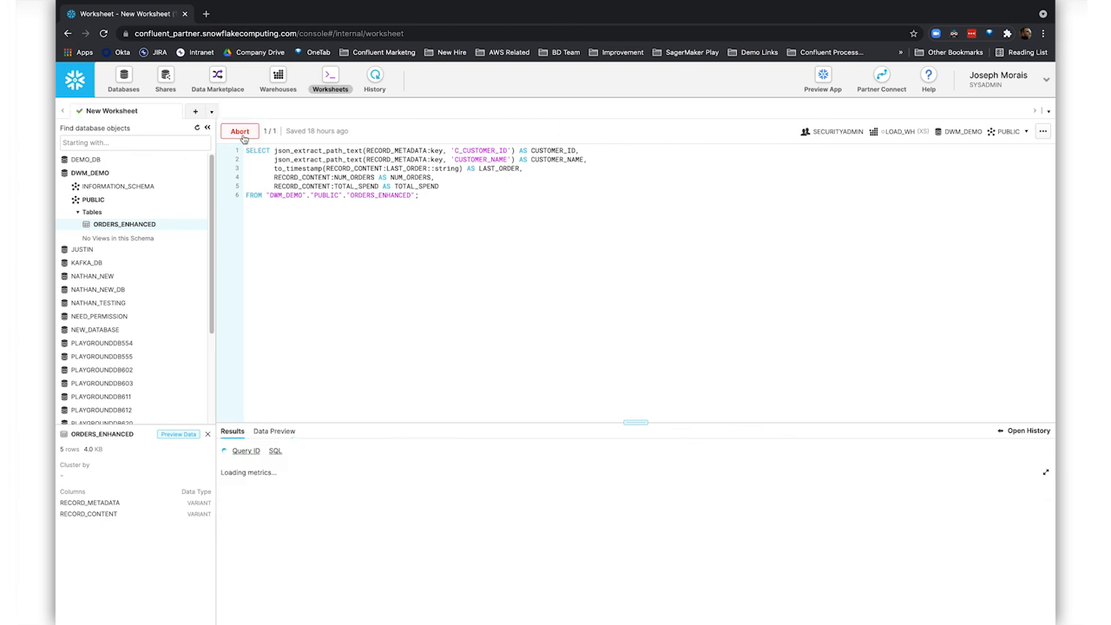
pyautogui.click(239, 130)
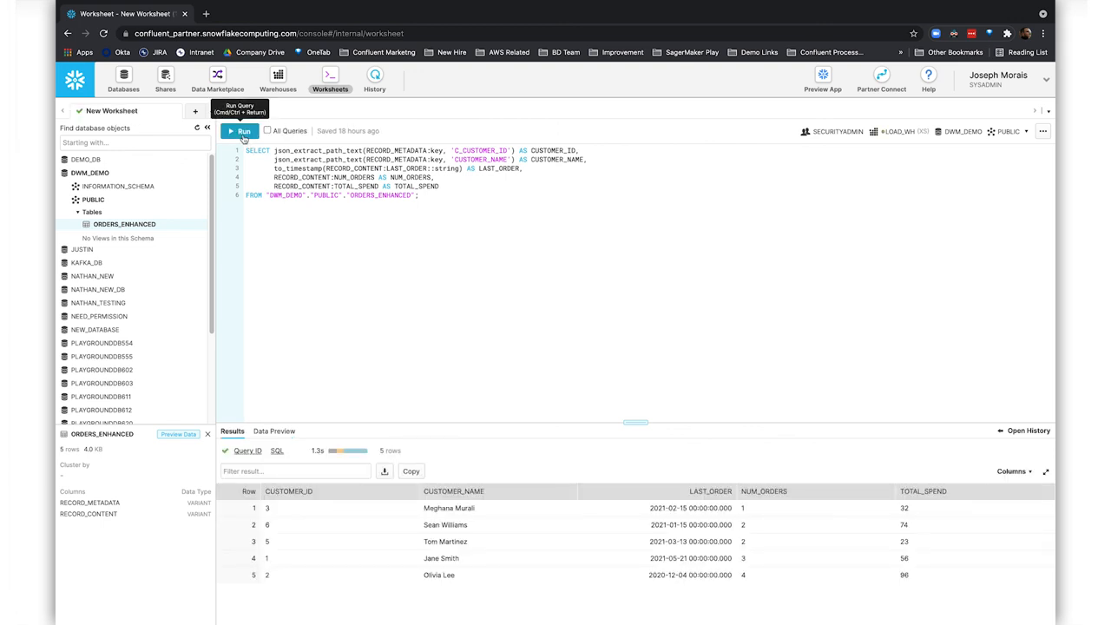
pyautogui.moveTo(364, 520)
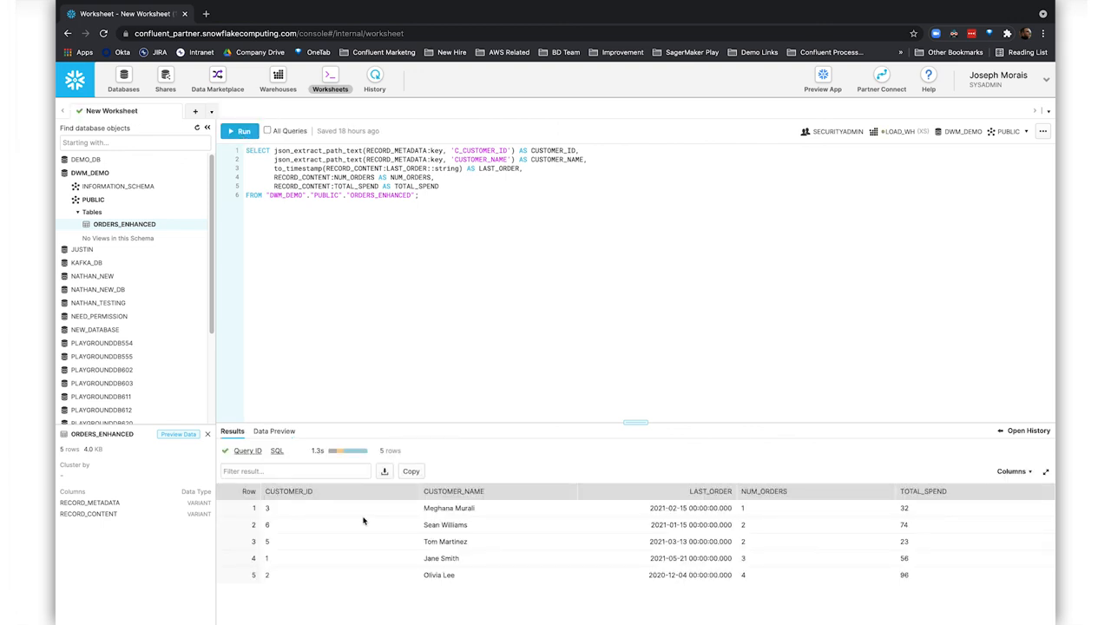
pyautogui.moveTo(903, 560)
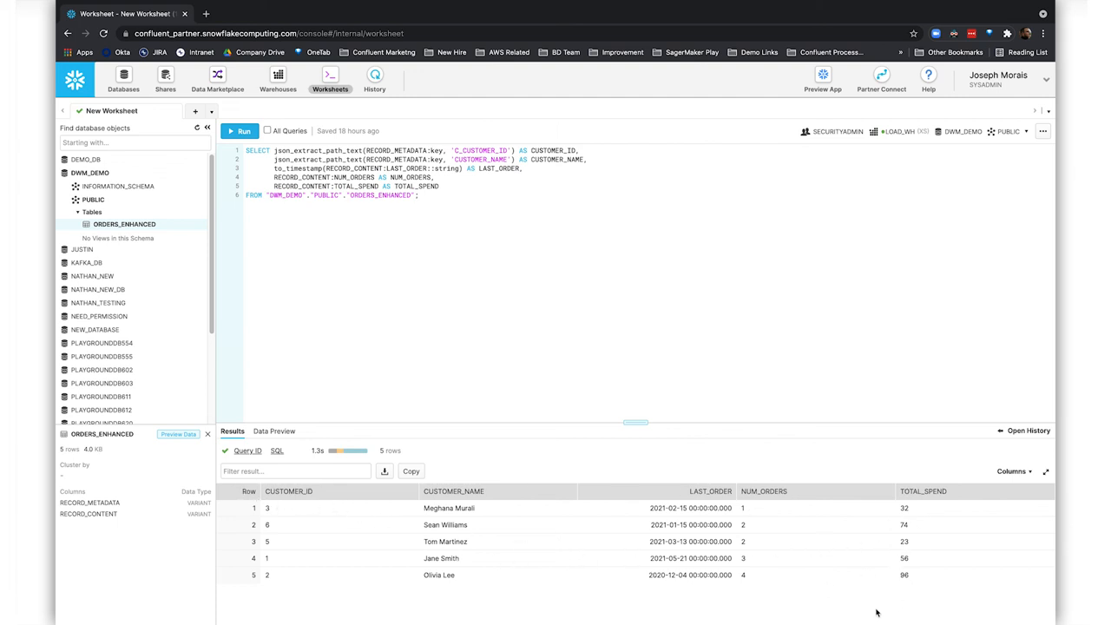
pyautogui.moveTo(647, 468)
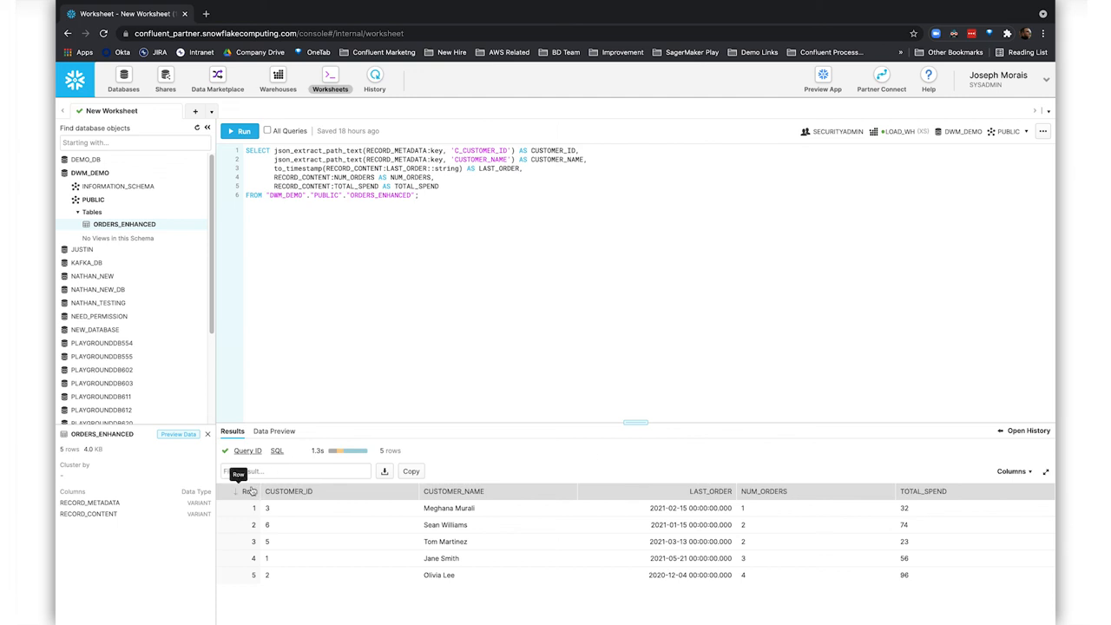
pyautogui.click(288, 491)
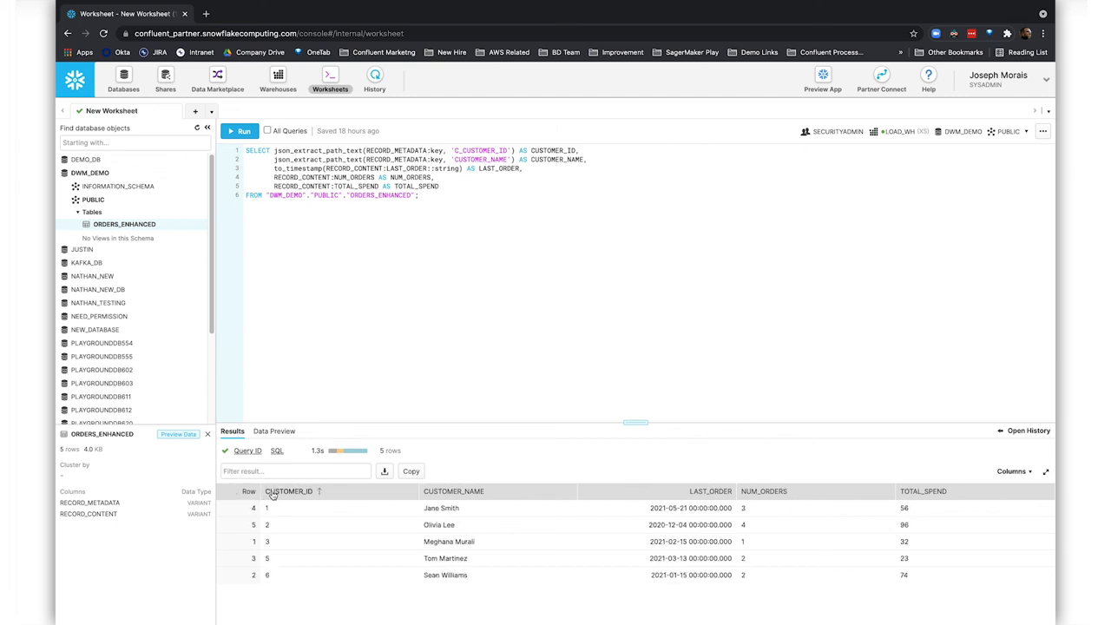